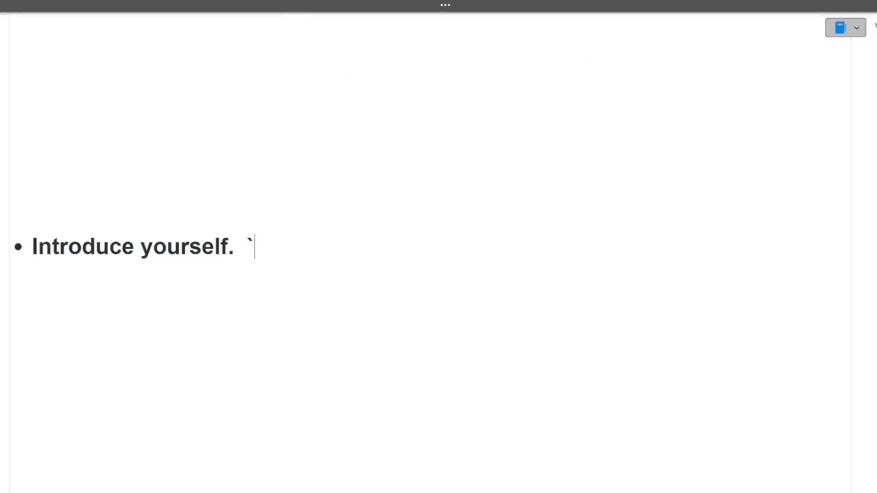
{"action": "mouse_move", "coordinate": [284, 300]}
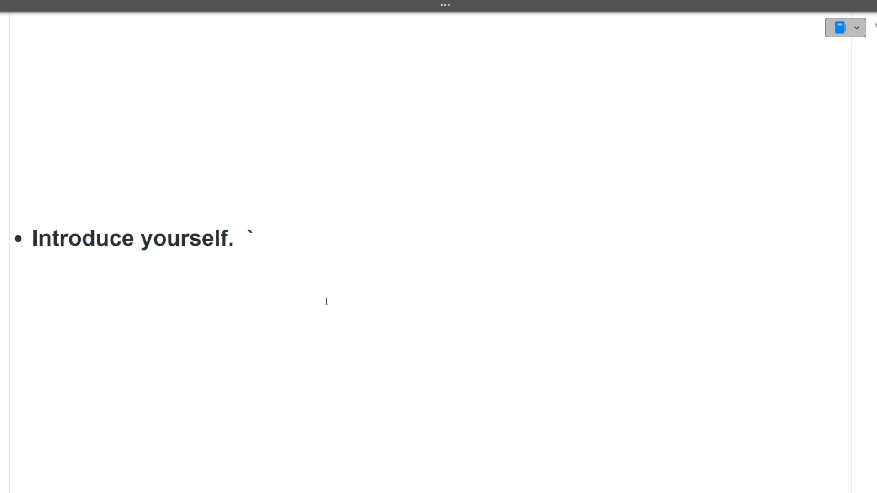
Reach the 'What programming language you are most comfortable in.' prompt answered 'Python'.
{"action": "scroll", "scroll_direction": "down", "scroll_amount": 3}
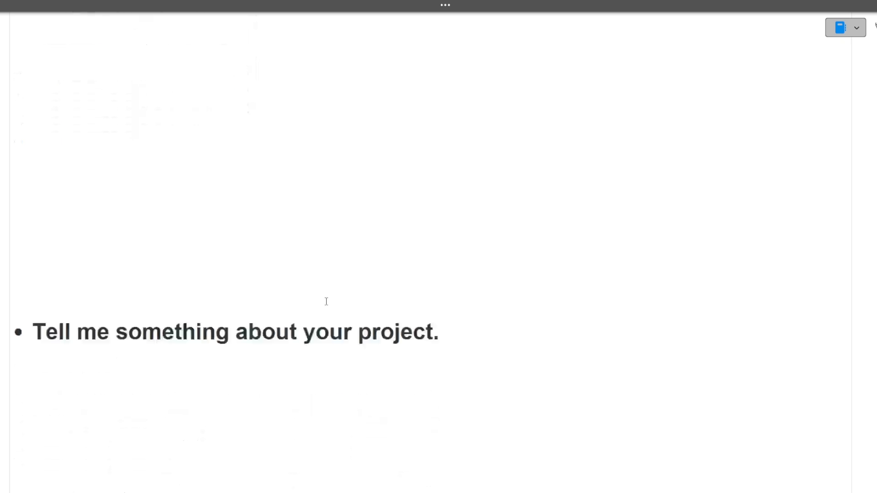
{"action": "scroll", "scroll_direction": "up", "scroll_amount": 3}
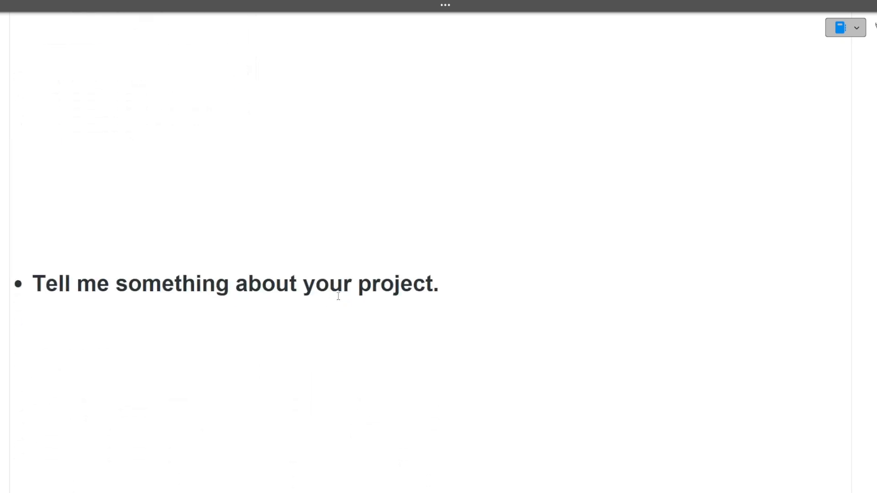
{"action": "mouse_move", "coordinate": [465, 280]}
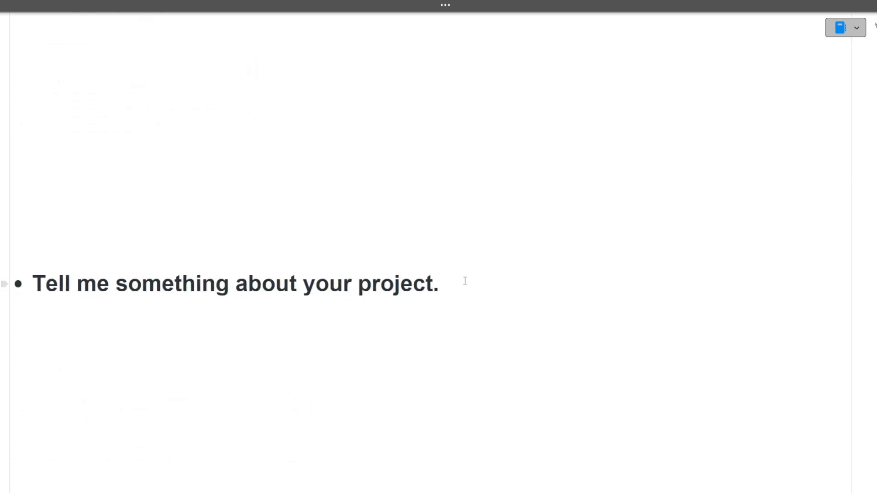
{"action": "left_click", "coordinate": [439, 284]}
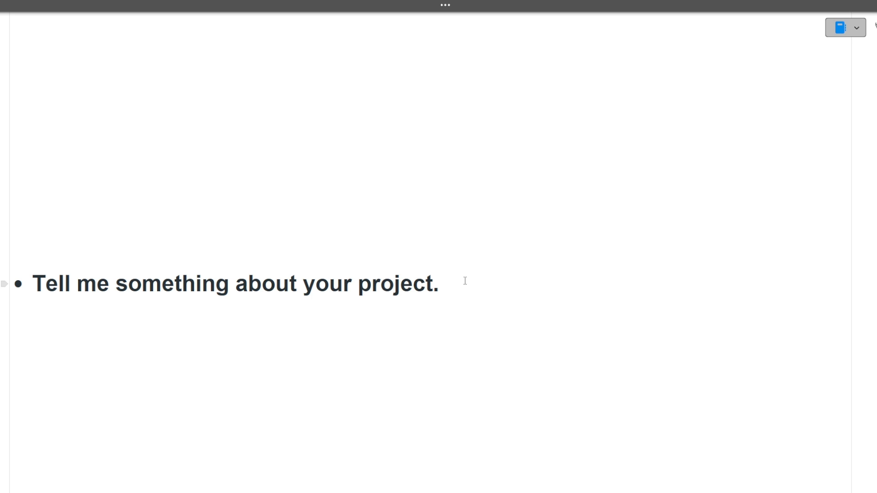
{"action": "left_click", "coordinate": [440, 283]}
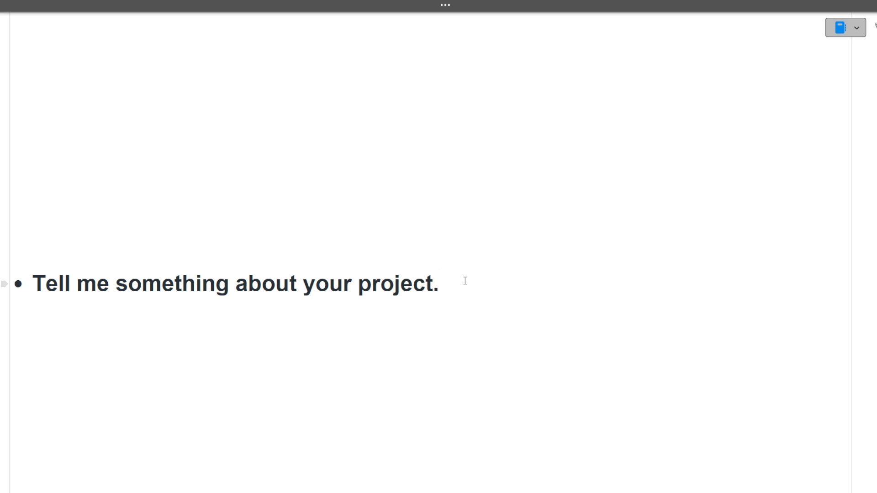
{"action": "left_click", "coordinate": [440, 284]}
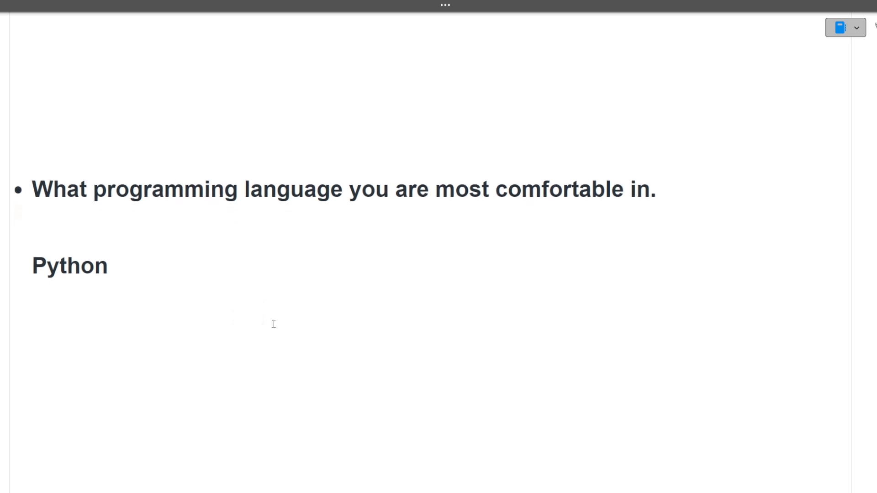
Select the power-of-2 C++ code image and move on to 'Explain OOPs'.
{"action": "scroll", "scroll_direction": "up", "scroll_amount": 3}
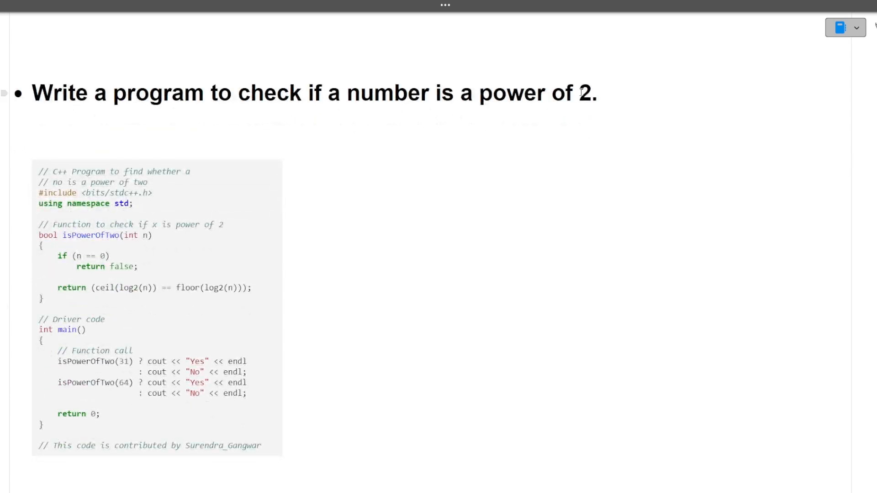
{"action": "mouse_move", "coordinate": [602, 94]}
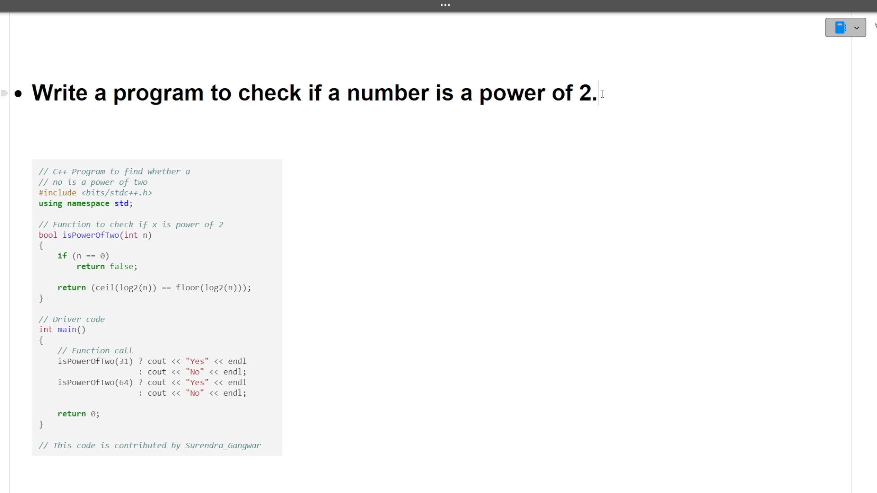
{"action": "left_click", "coordinate": [196, 291]}
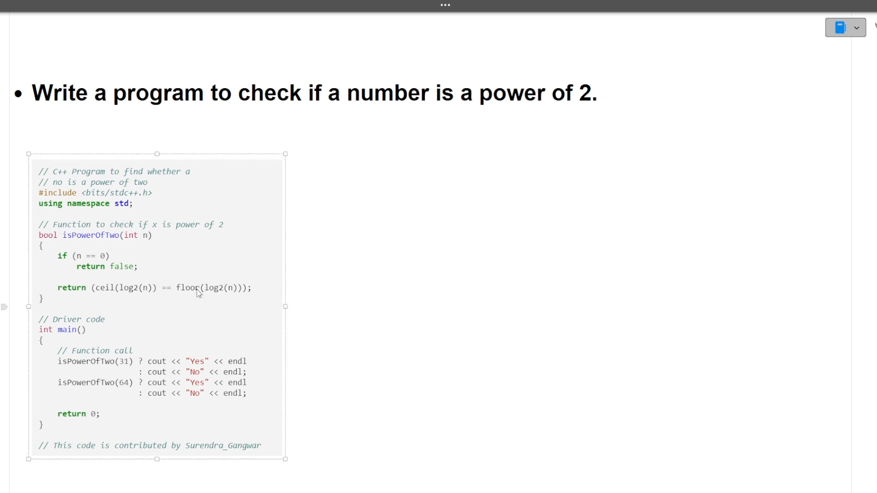
{"action": "scroll", "scroll_direction": "up", "scroll_amount": 3}
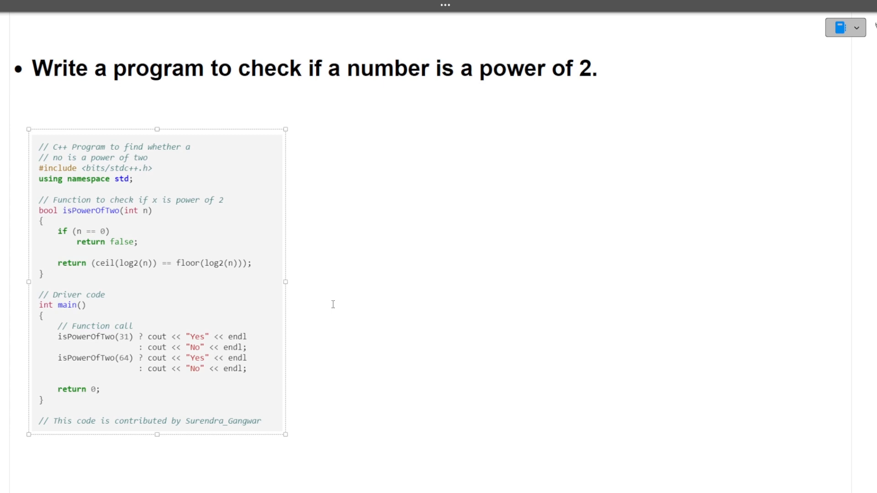
{"action": "scroll", "scroll_direction": "down", "scroll_amount": 3}
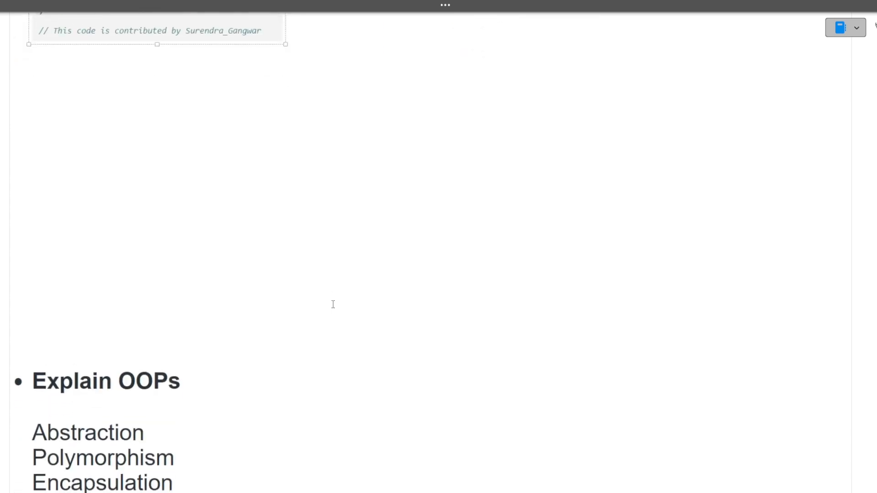
{"action": "scroll", "scroll_direction": "down", "scroll_amount": 3}
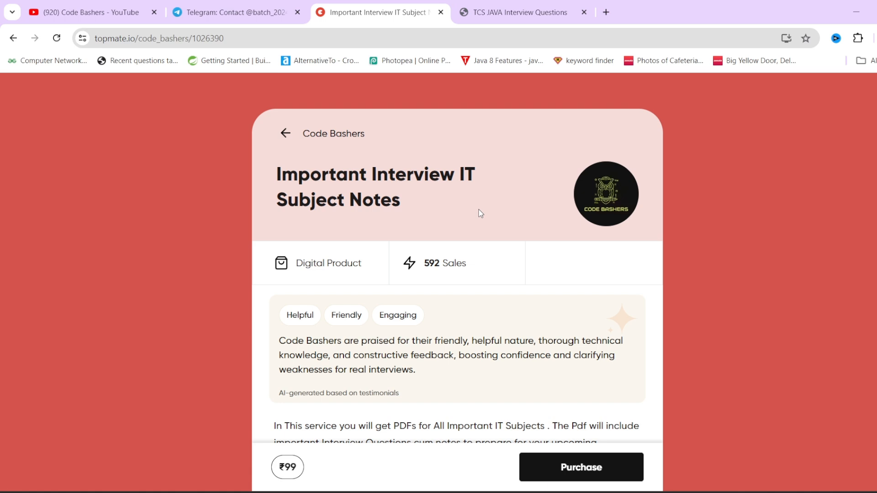
Review the Topmate topics list (C++, Java, Python, DBMS, SQL), then switch to the TCS Java PDF.
{"action": "scroll", "scroll_direction": "down", "scroll_amount": 3}
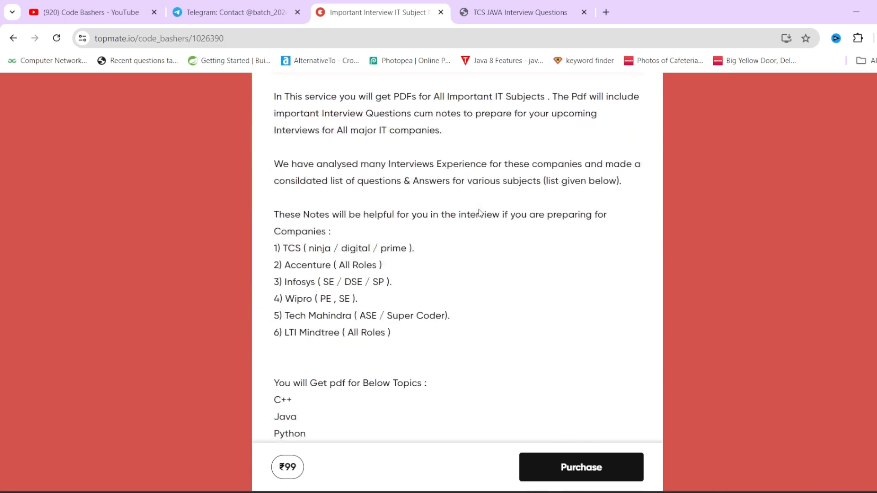
{"action": "scroll", "scroll_direction": "down", "scroll_amount": 3}
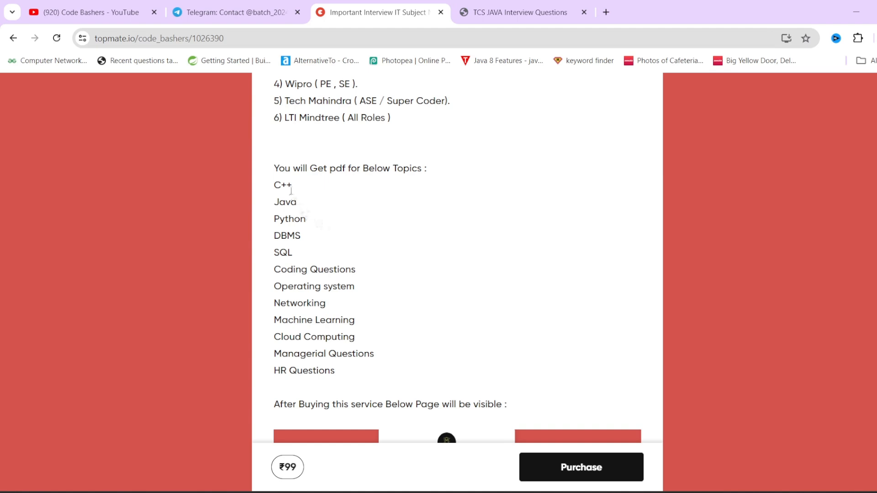
{"action": "mouse_move", "coordinate": [287, 267]}
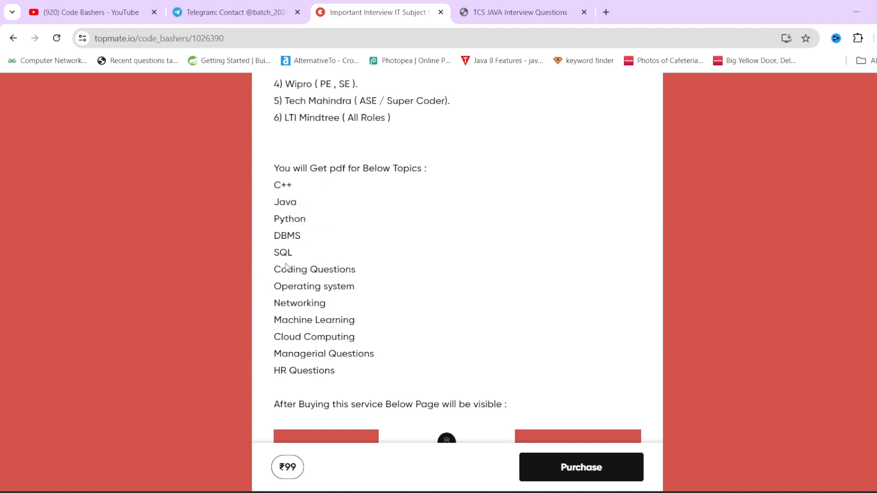
{"action": "mouse_move", "coordinate": [361, 277]}
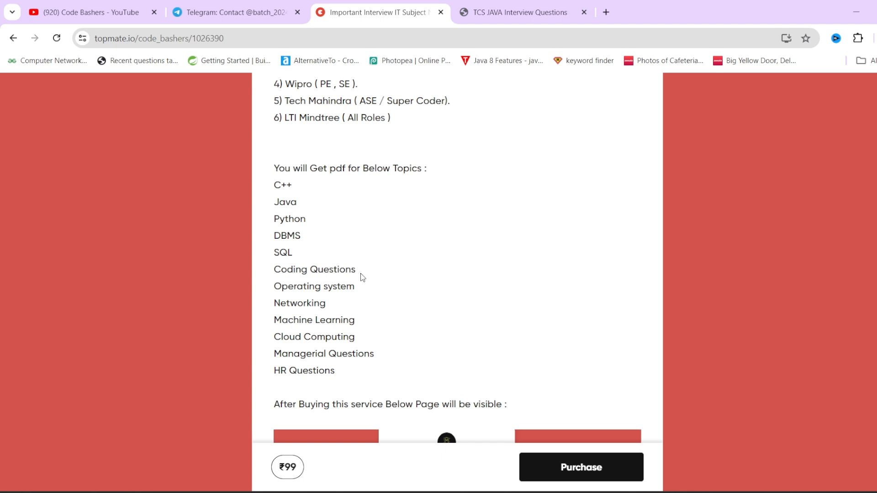
{"action": "scroll", "scroll_direction": "down", "scroll_amount": 3}
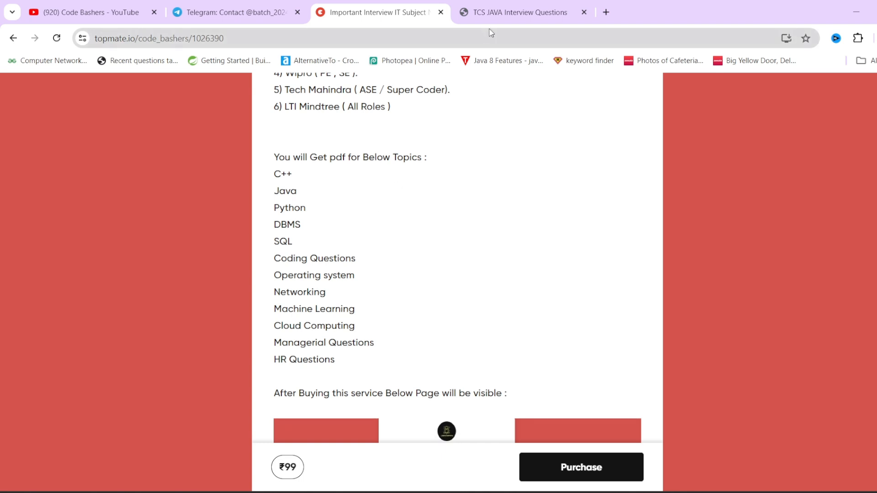
{"action": "left_click", "coordinate": [523, 12]}
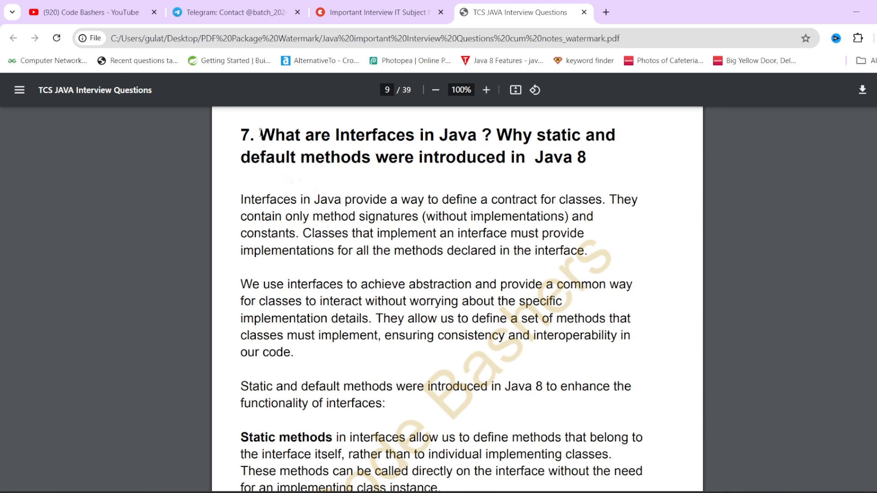
Read the Java interfaces answer and Vehicle code example, then return to Topmate.
{"action": "scroll", "scroll_direction": "up", "scroll_amount": 3}
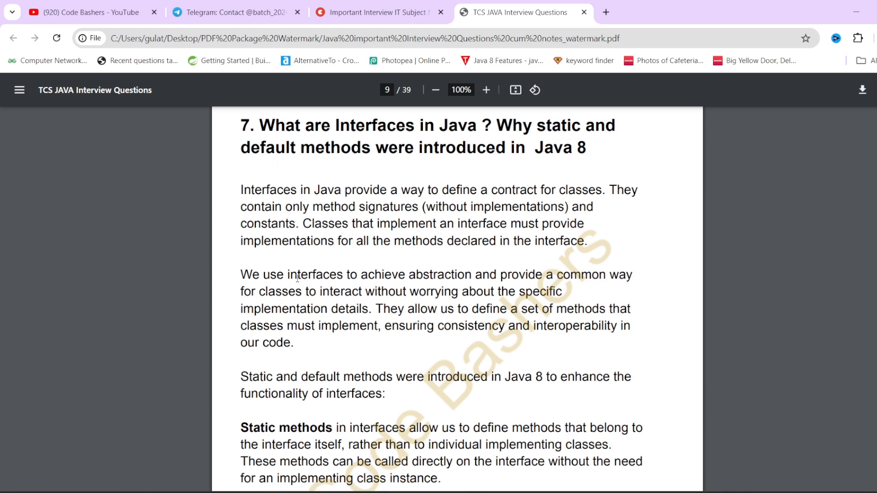
{"action": "scroll", "scroll_direction": "down", "scroll_amount": 3}
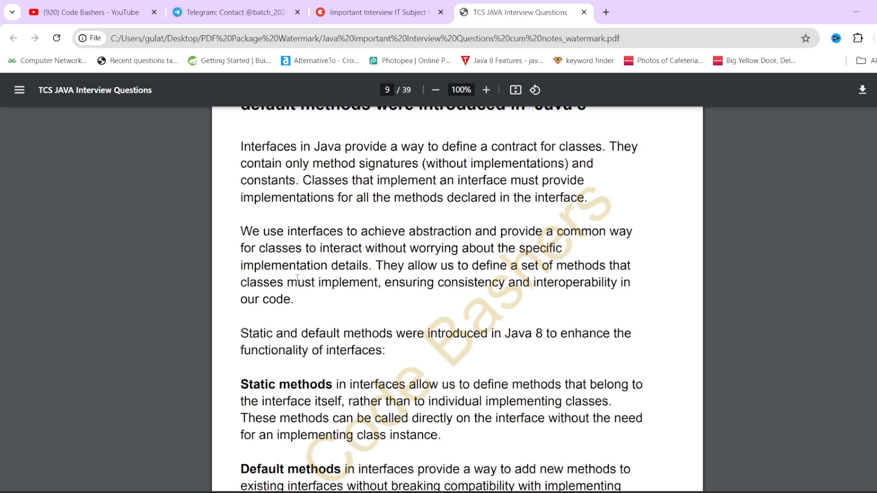
{"action": "scroll", "scroll_direction": "down", "scroll_amount": 3}
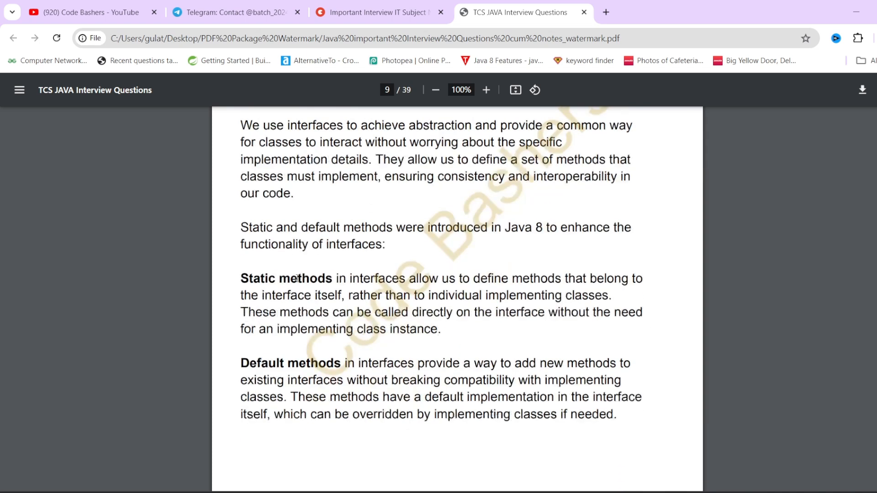
{"action": "scroll", "scroll_direction": "down", "scroll_amount": 3}
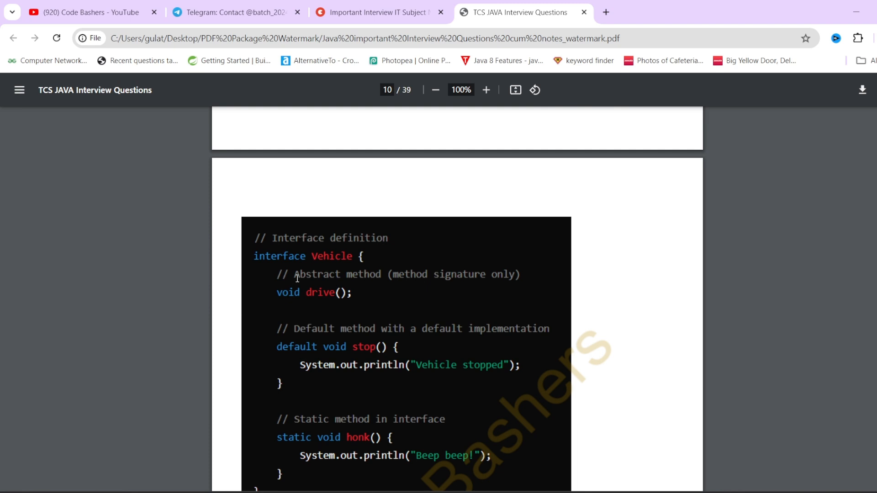
{"action": "mouse_move", "coordinate": [358, 31]}
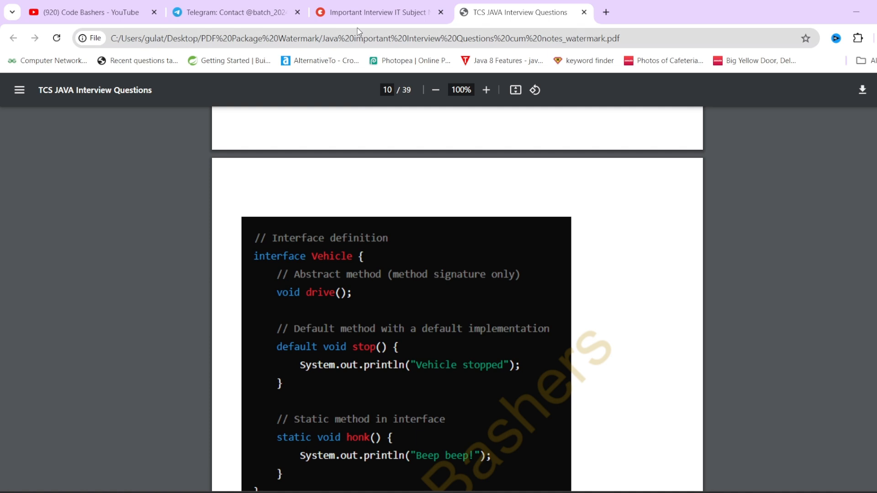
{"action": "left_click", "coordinate": [374, 12]}
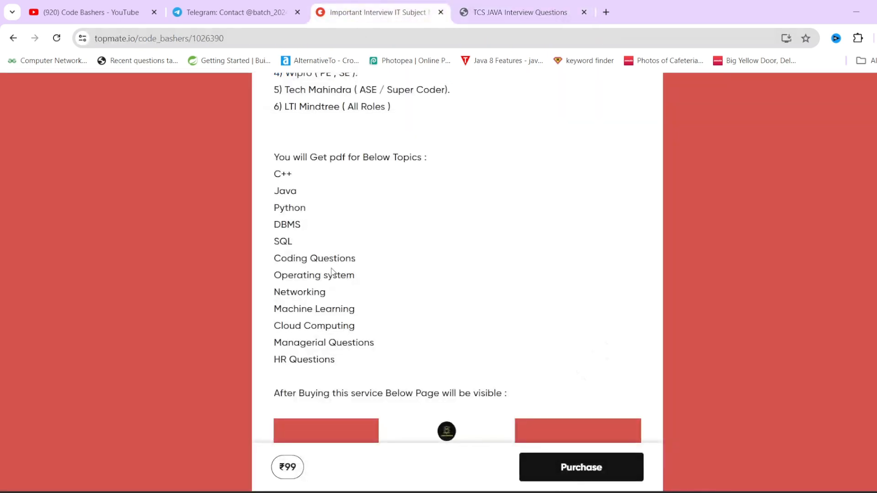
{"action": "mouse_move", "coordinate": [349, 303]}
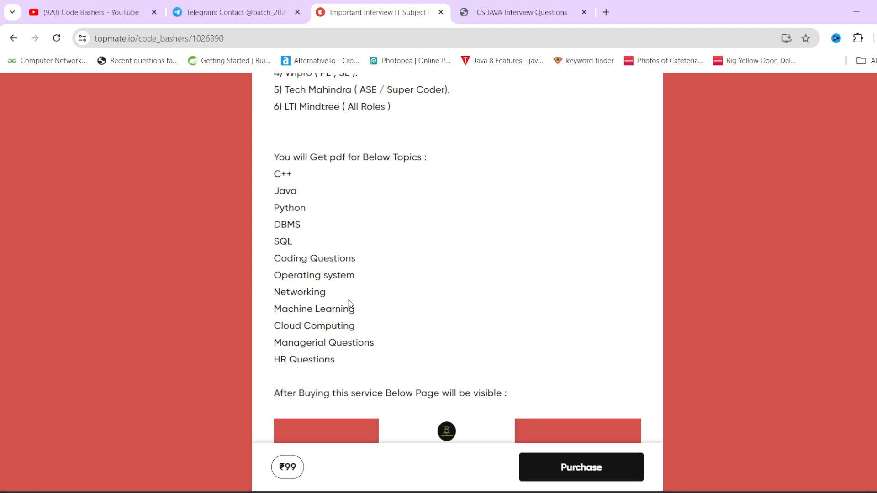
{"action": "mouse_move", "coordinate": [297, 470]}
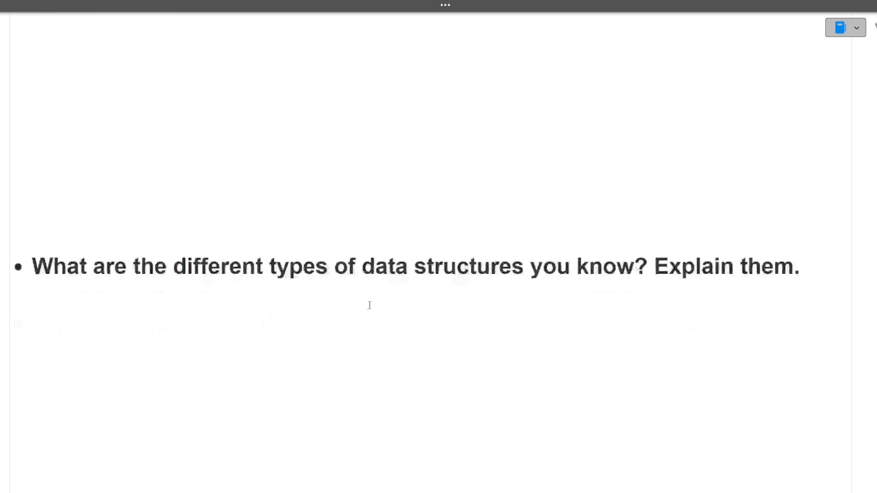
Bring up 'Explain the difference between ArrayList and list.' with its List vs Array table.
{"action": "scroll", "scroll_direction": "up", "scroll_amount": 3}
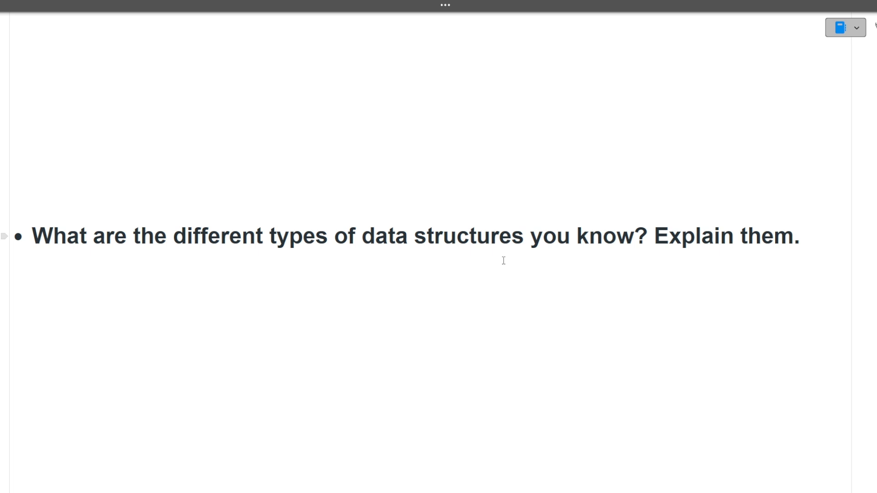
{"action": "scroll", "scroll_direction": "down", "scroll_amount": 3}
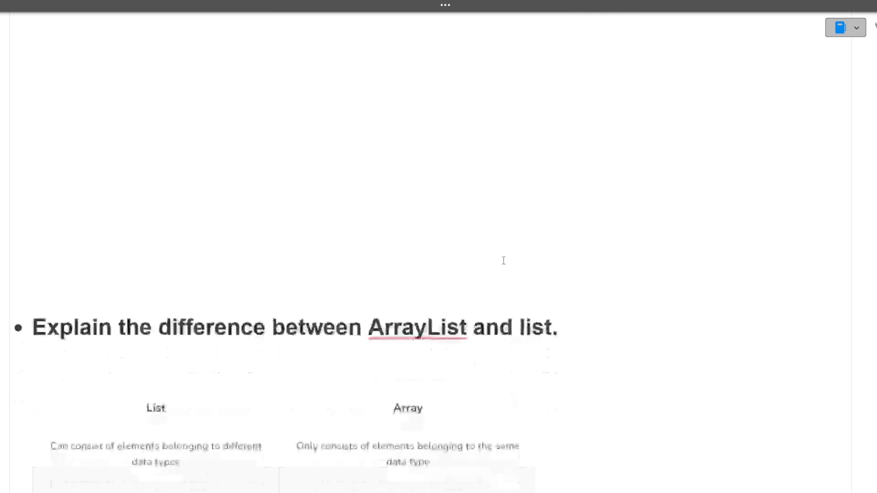
Read the List vs Array table and tuple answer, selecting the word 'unchangeable'.
{"action": "scroll", "scroll_direction": "down", "scroll_amount": 3}
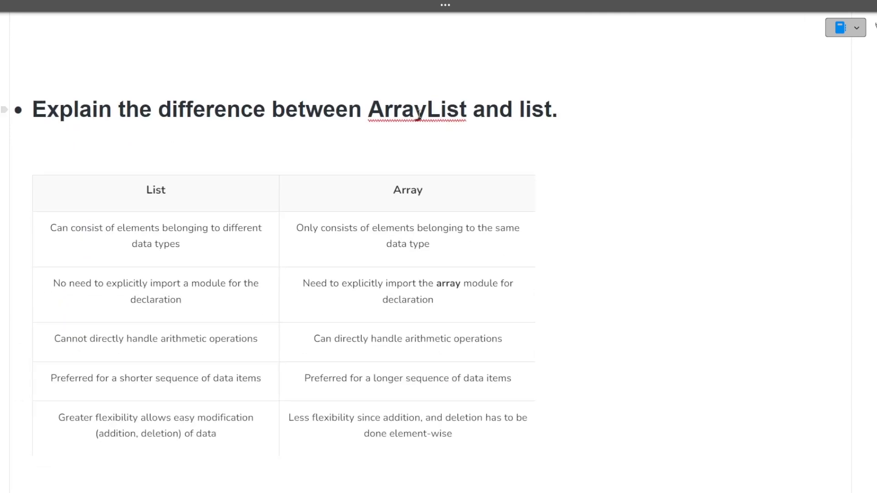
{"action": "scroll", "scroll_direction": "up", "scroll_amount": 3}
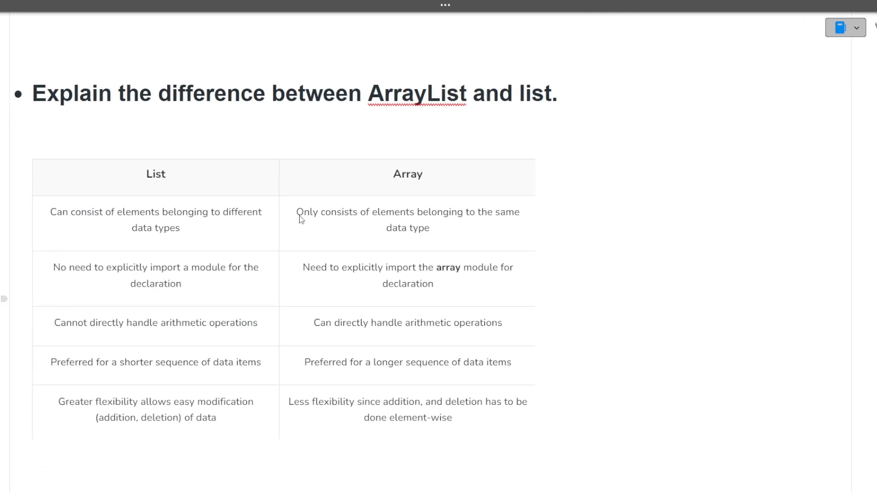
{"action": "mouse_move", "coordinate": [157, 222]}
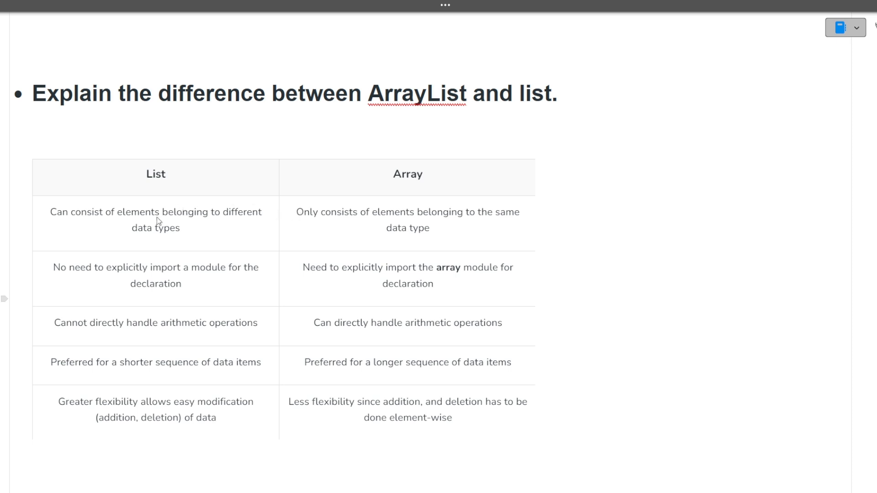
{"action": "mouse_move", "coordinate": [70, 237]}
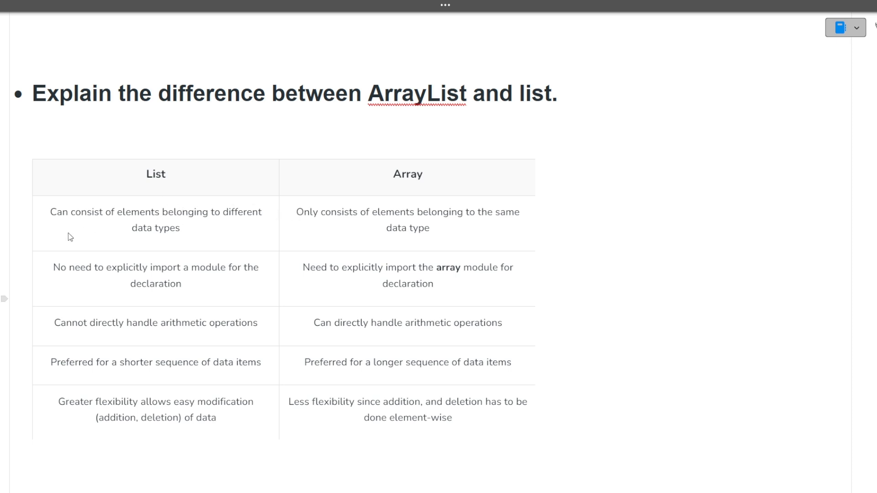
{"action": "mouse_move", "coordinate": [205, 227]}
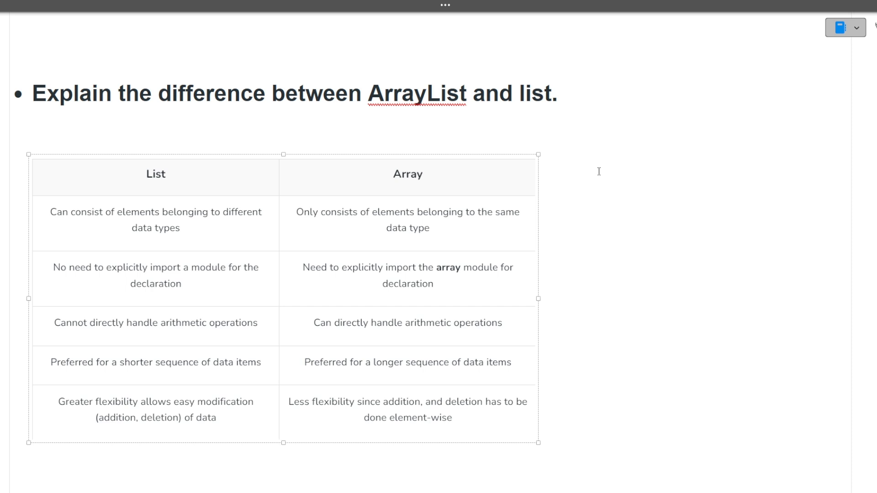
{"action": "mouse_move", "coordinate": [87, 322]}
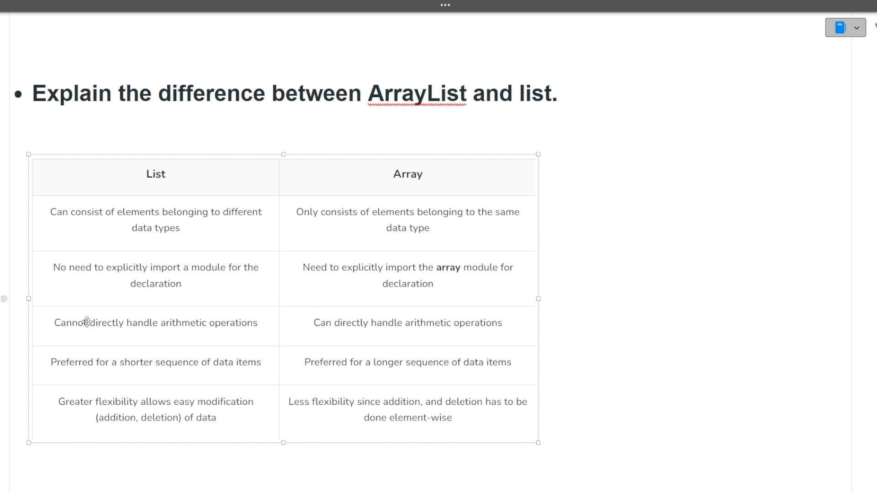
{"action": "mouse_move", "coordinate": [220, 329]}
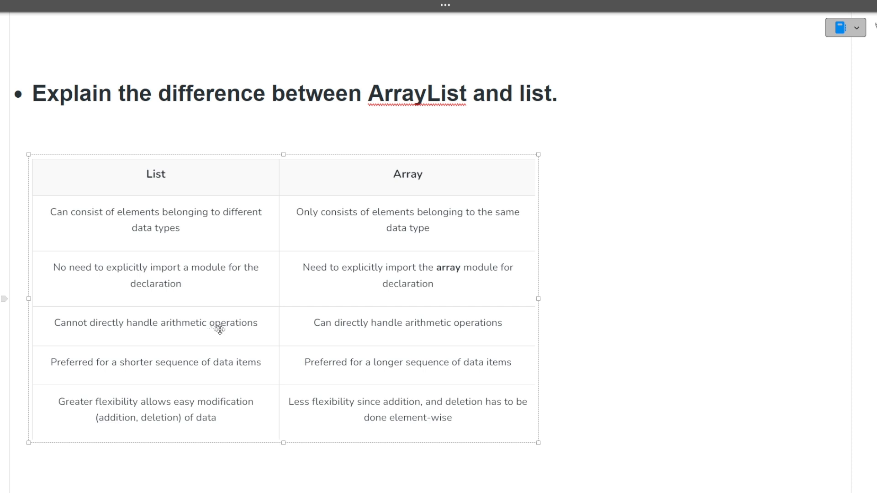
{"action": "mouse_move", "coordinate": [355, 338]}
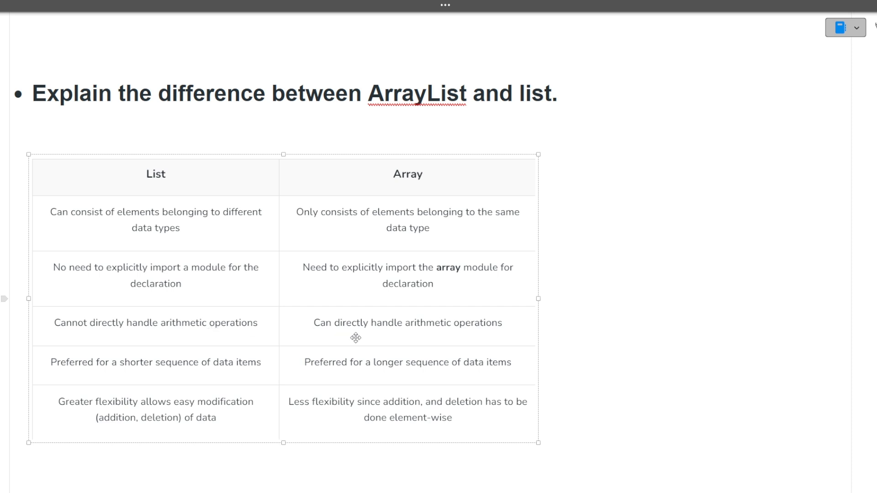
{"action": "mouse_move", "coordinate": [161, 276]}
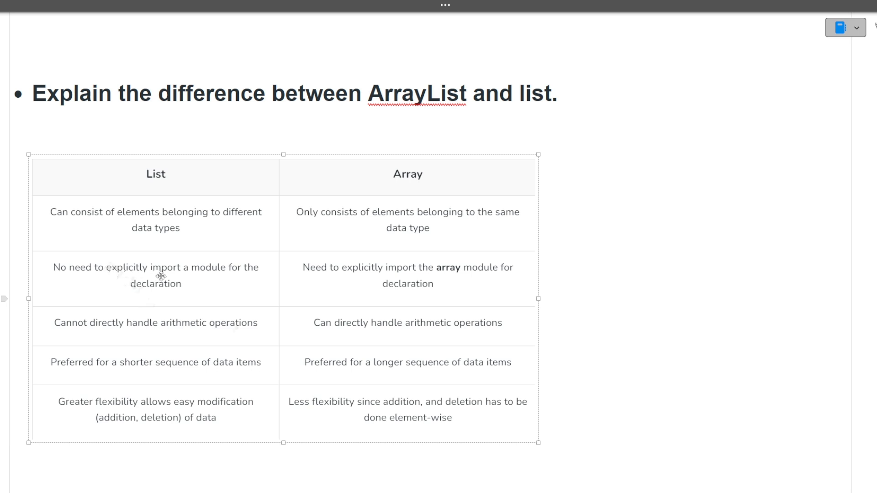
{"action": "mouse_move", "coordinate": [334, 281]}
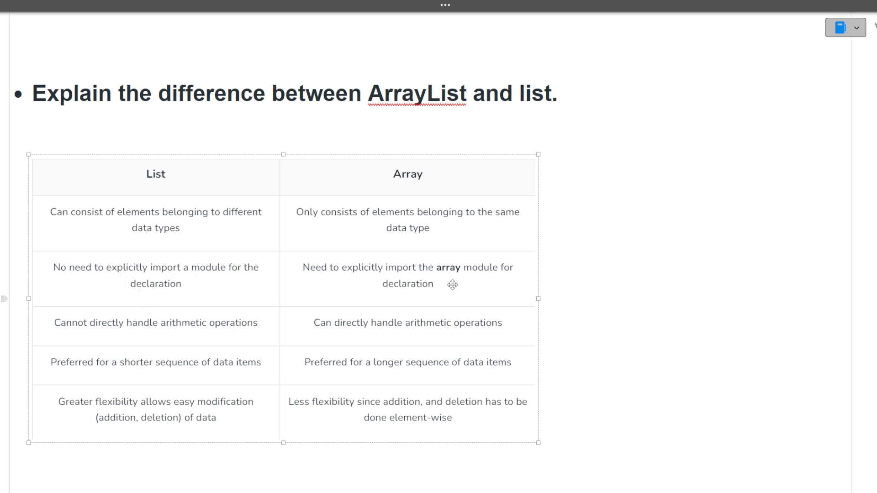
{"action": "mouse_move", "coordinate": [461, 288]}
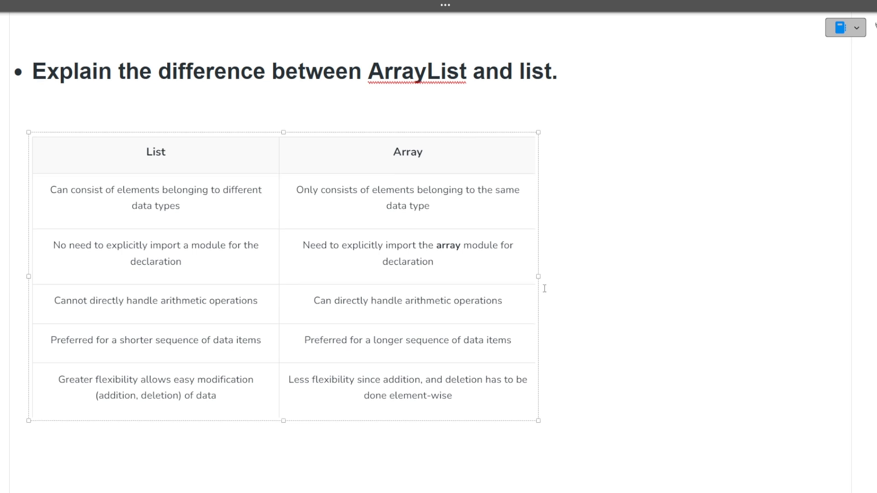
{"action": "scroll", "scroll_direction": "down", "scroll_amount": 3}
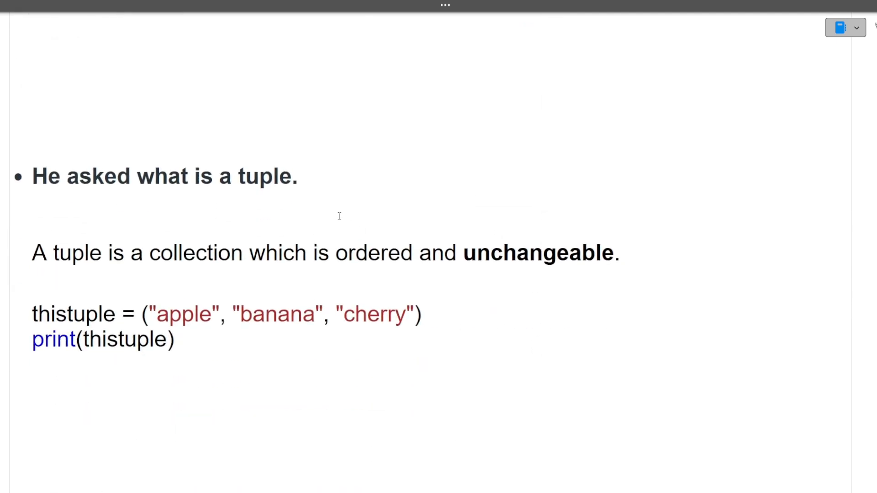
{"action": "mouse_move", "coordinate": [294, 270]}
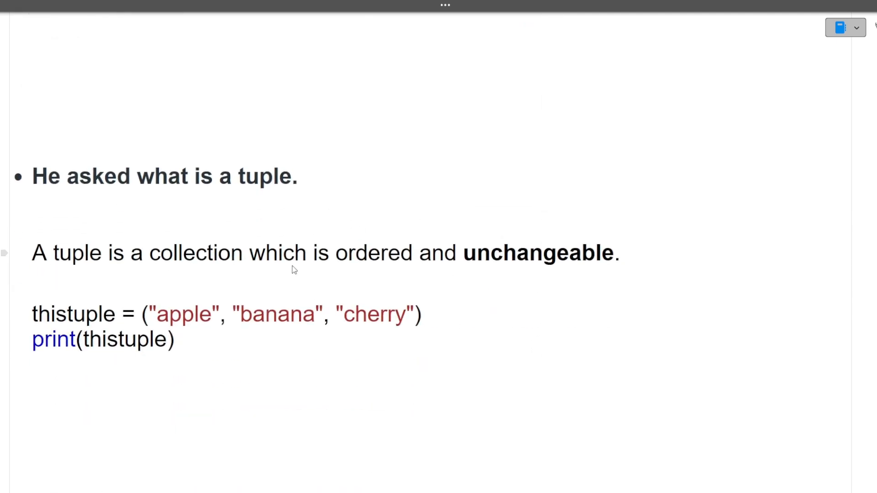
{"action": "double_click", "coordinate": [537, 253]}
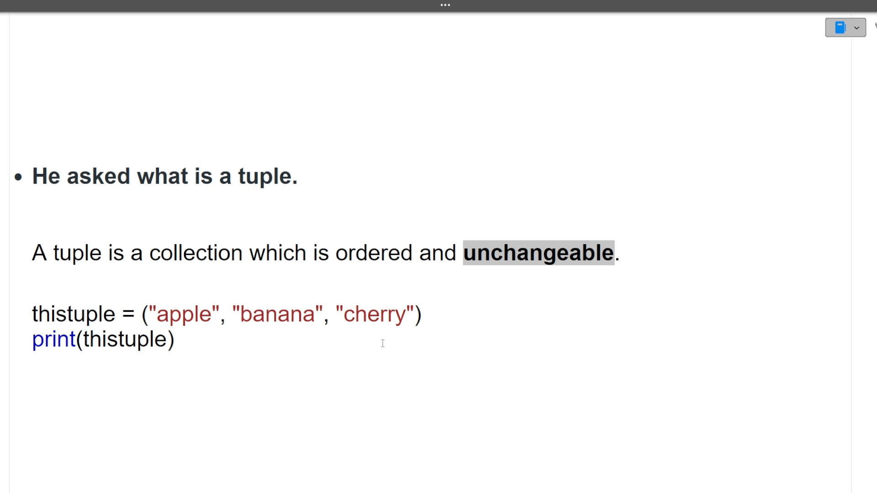
{"action": "mouse_move", "coordinate": [447, 311]}
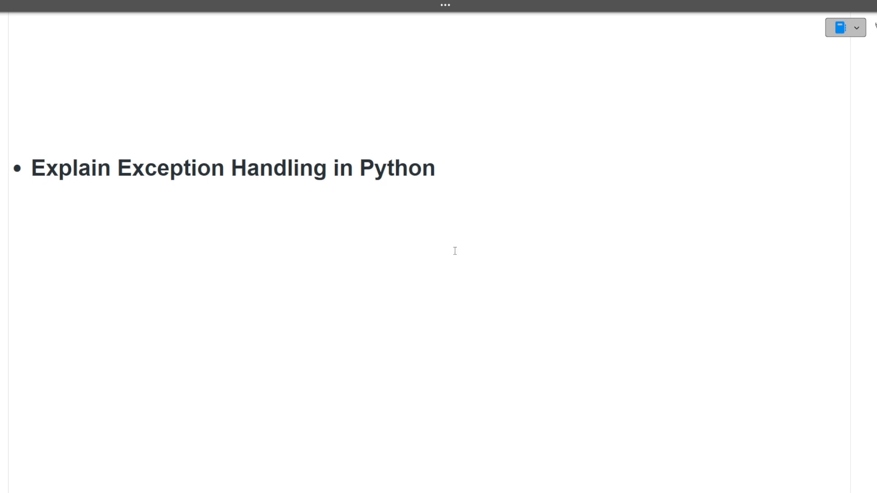
Move past the thisdict dictionaries example to 'What are the aggregate functions in SQL?'.
{"action": "scroll", "scroll_direction": "down", "scroll_amount": 3}
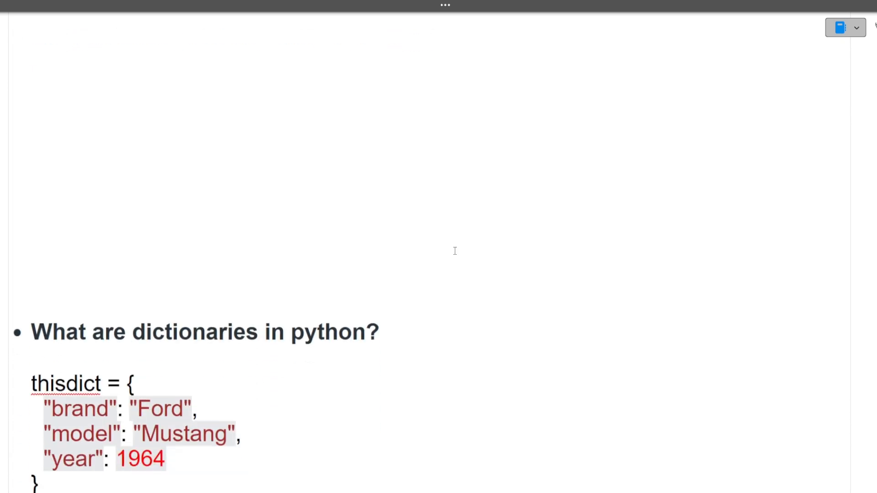
{"action": "scroll", "scroll_direction": "up", "scroll_amount": 3}
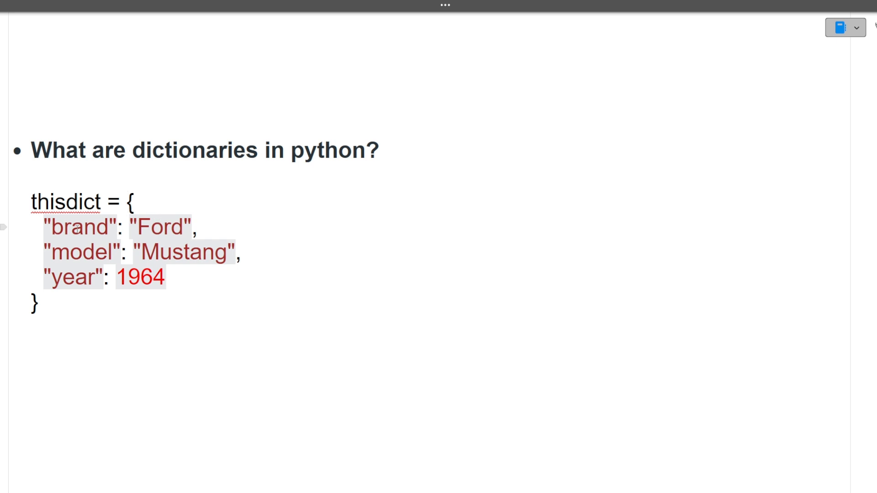
{"action": "mouse_move", "coordinate": [297, 266]}
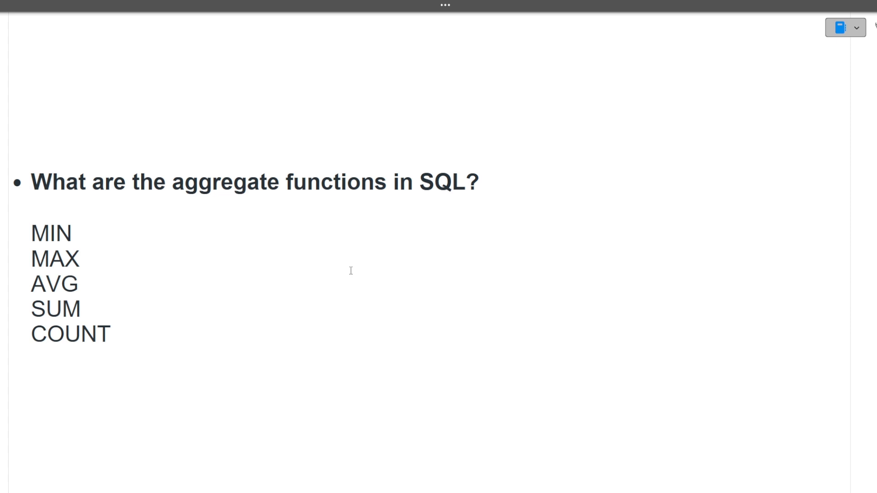
{"action": "mouse_move", "coordinate": [89, 243]}
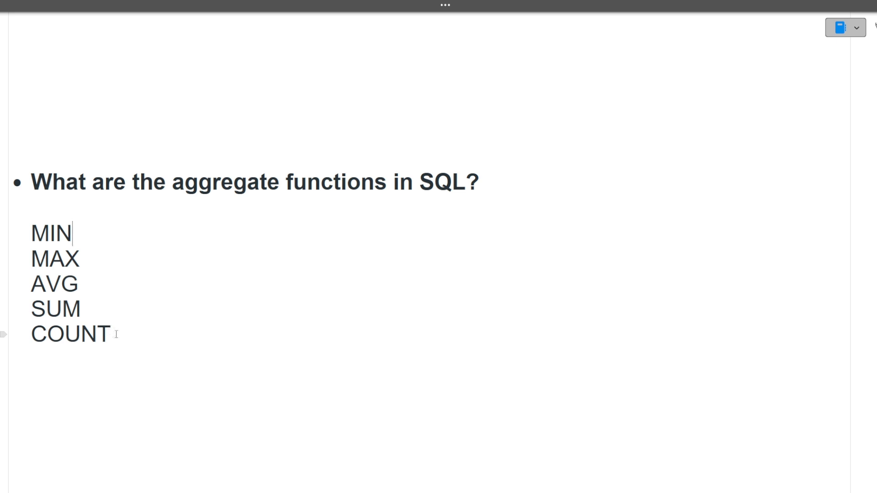
{"action": "mouse_move", "coordinate": [195, 331]}
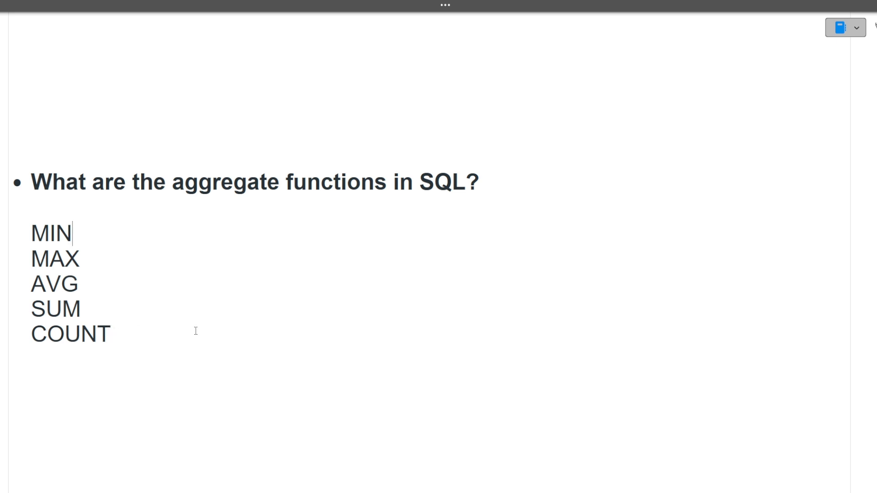
{"action": "scroll", "scroll_direction": "down", "scroll_amount": 3}
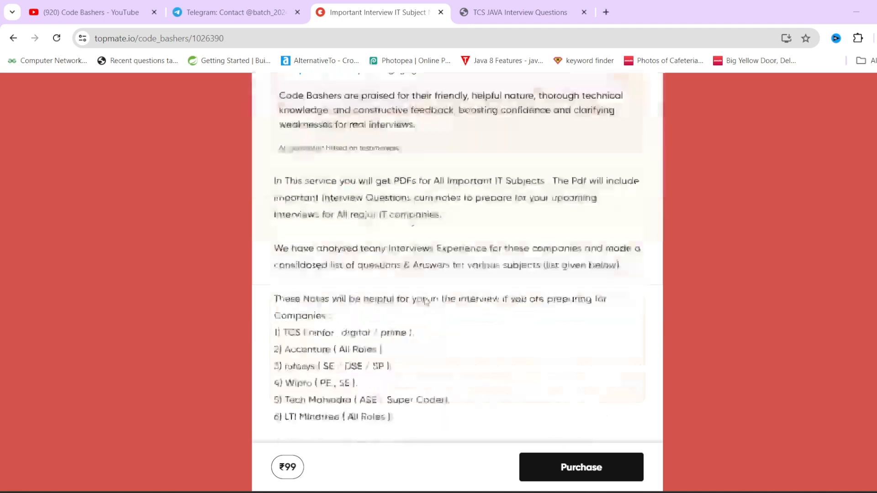
Show the ₹99 Topmate listing's PDF topics, from C++ to HR Questions.
{"action": "scroll", "scroll_direction": "down", "scroll_amount": 3}
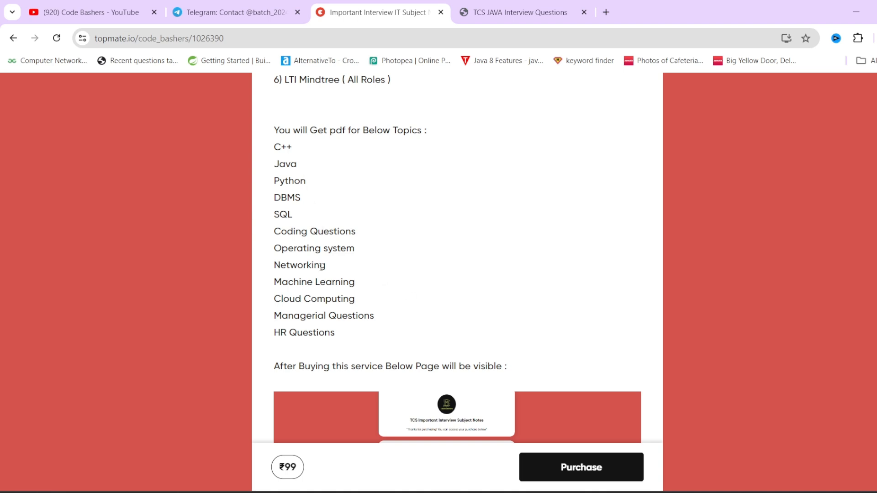
{"action": "mouse_move", "coordinate": [385, 277]}
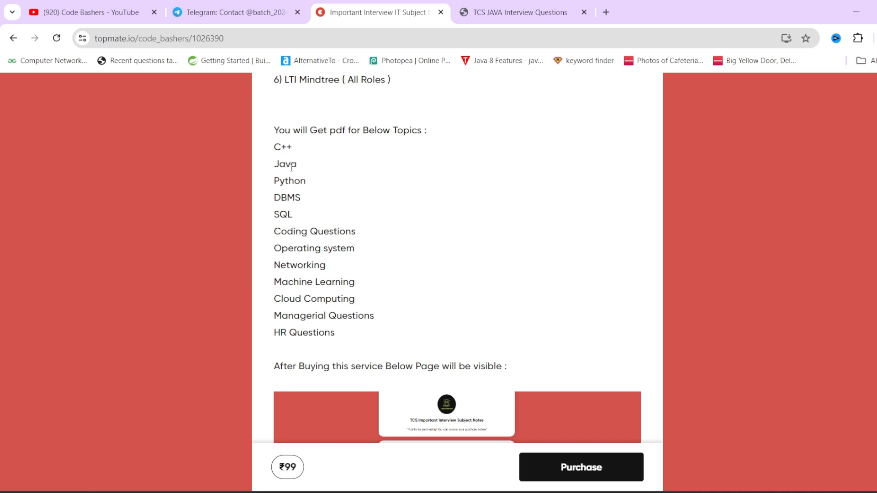
{"action": "mouse_move", "coordinate": [362, 271]}
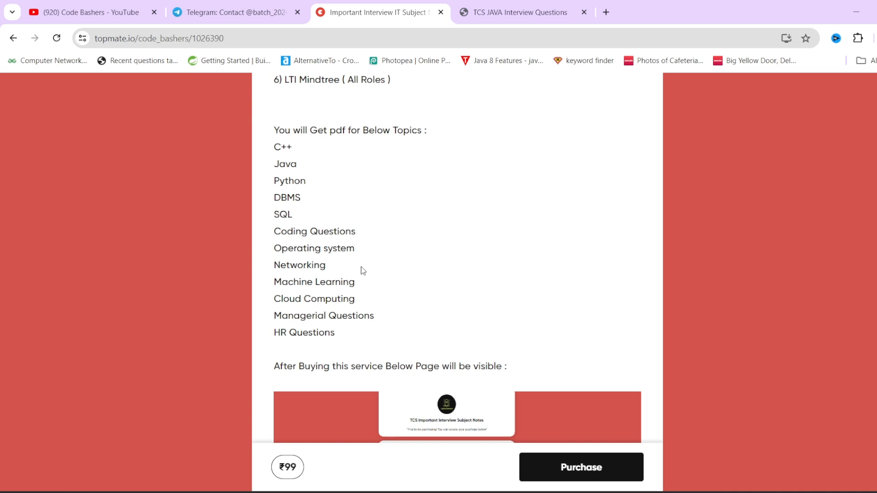
{"action": "mouse_move", "coordinate": [357, 311]}
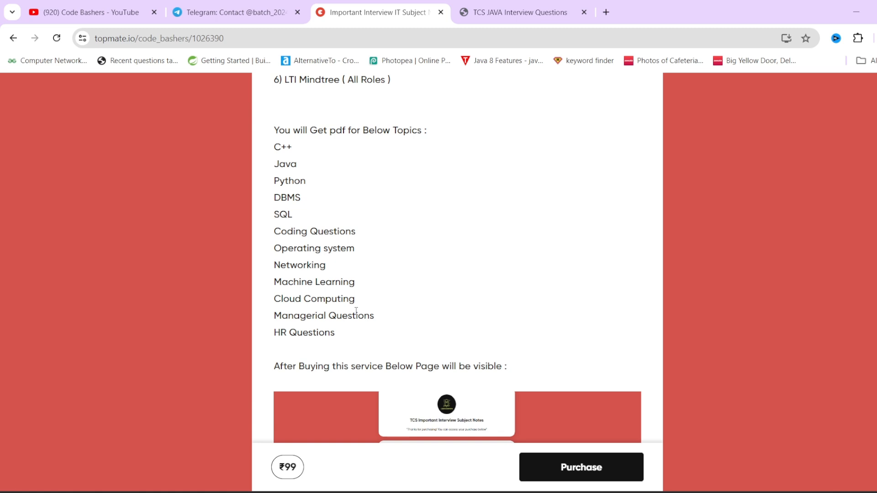
{"action": "mouse_move", "coordinate": [400, 263]}
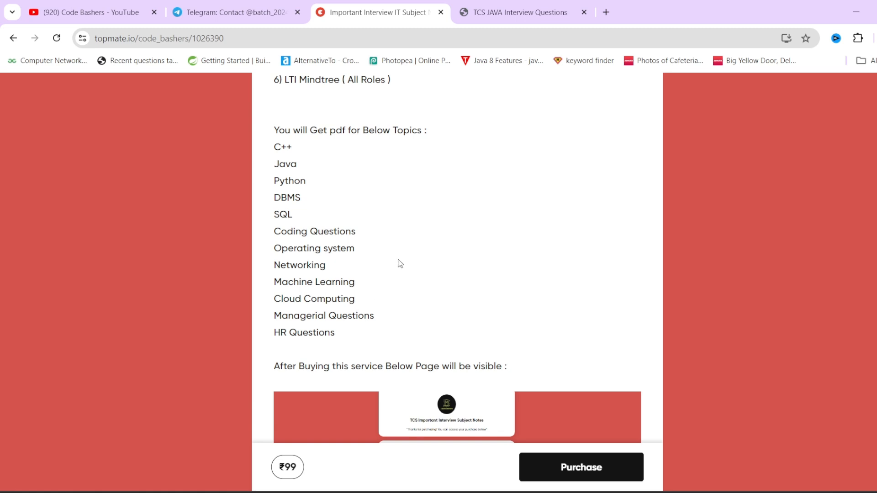
{"action": "mouse_move", "coordinate": [387, 258]}
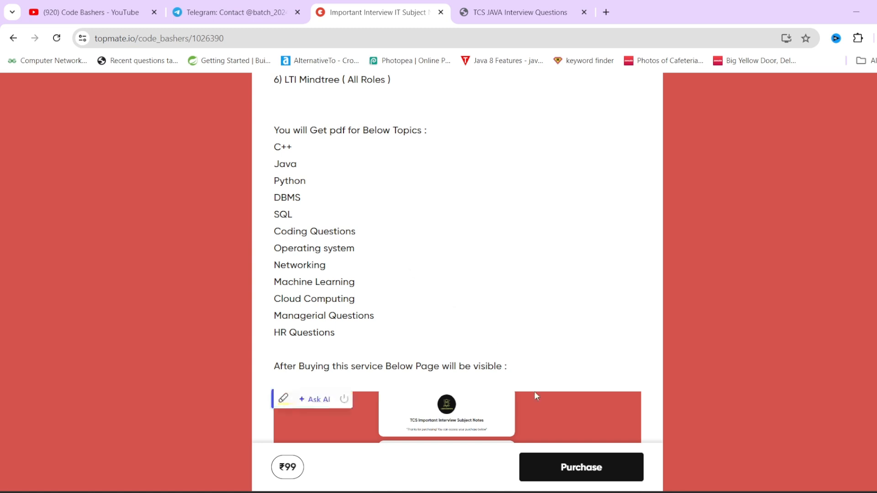
{"action": "mouse_move", "coordinate": [513, 343]}
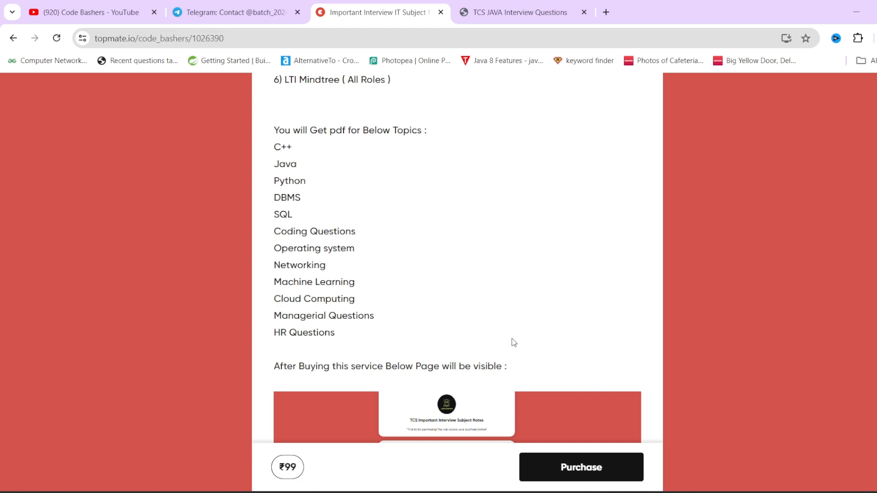
{"action": "mouse_move", "coordinate": [391, 282]}
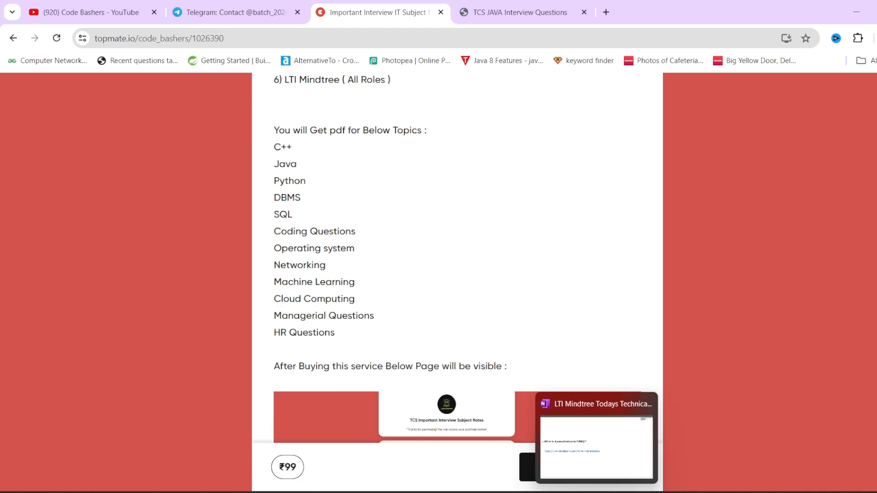
Back in OneNote, briefly highlight 'n-1' in the Nth highest salary query, reaching Explain Joins in SQL.
{"action": "left_click", "coordinate": [596, 441]}
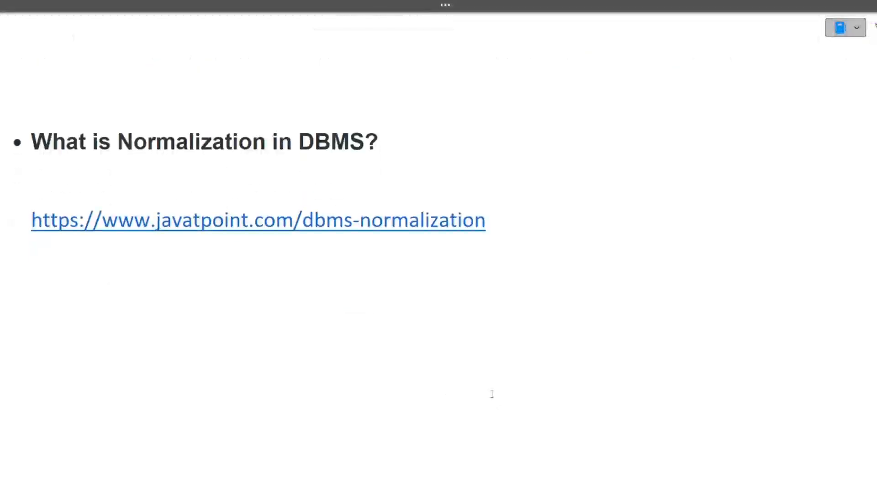
{"action": "scroll", "scroll_direction": "up", "scroll_amount": 3}
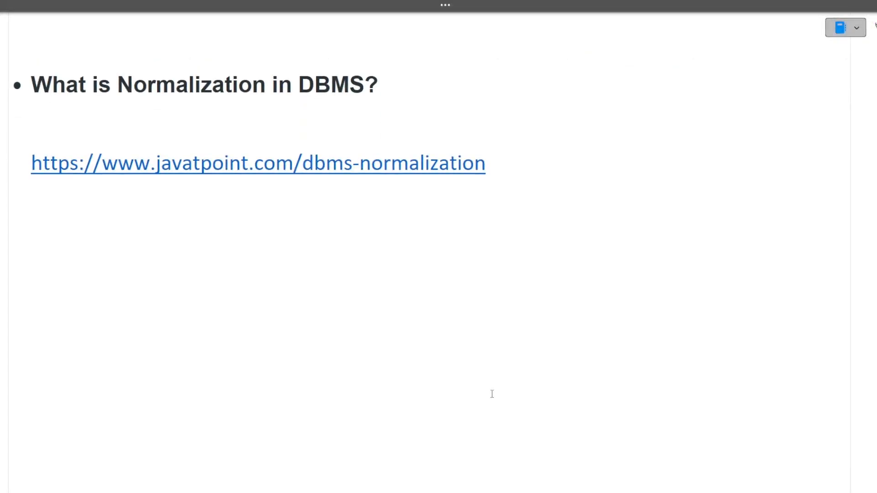
{"action": "scroll", "scroll_direction": "down", "scroll_amount": 3}
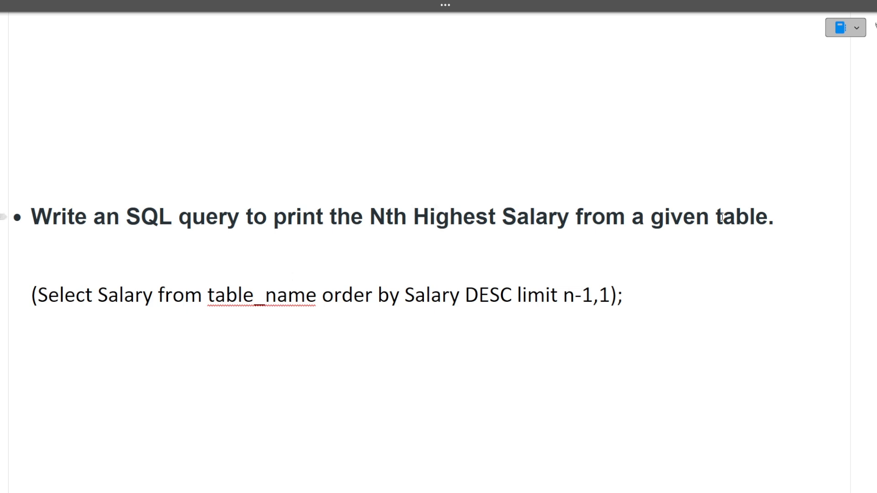
{"action": "mouse_move", "coordinate": [51, 312]}
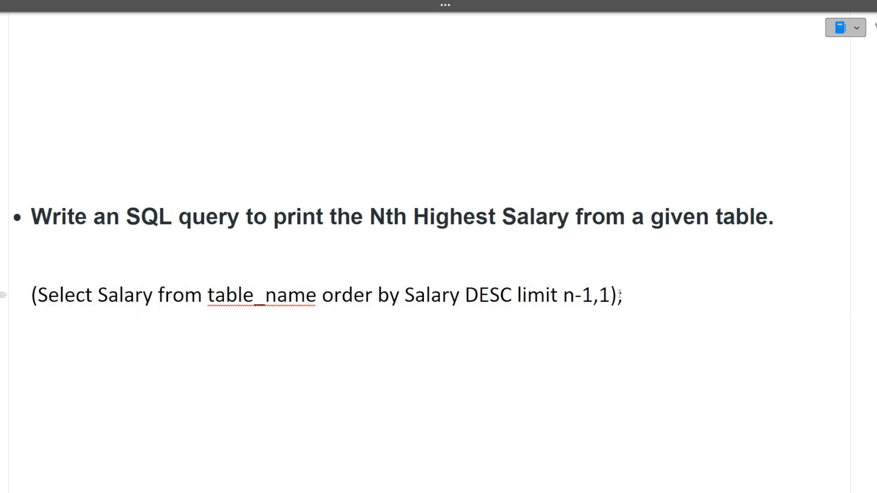
{"action": "double_click", "coordinate": [576, 295]}
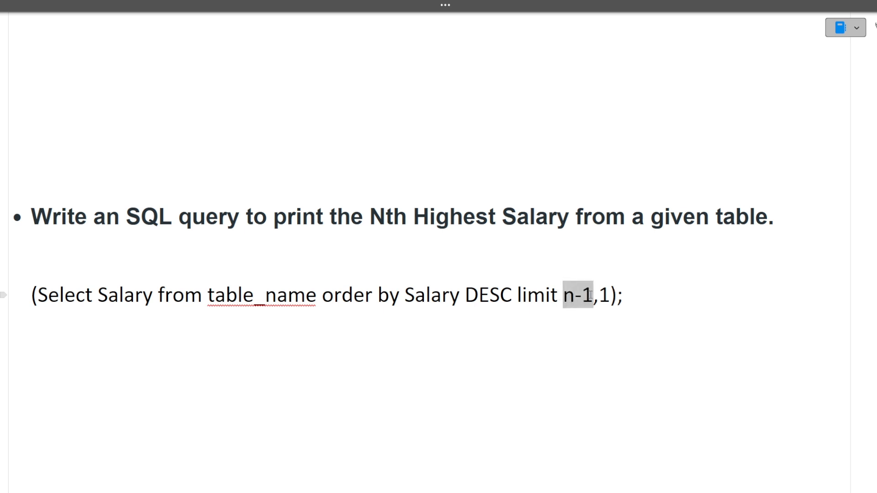
{"action": "left_click", "coordinate": [590, 295]}
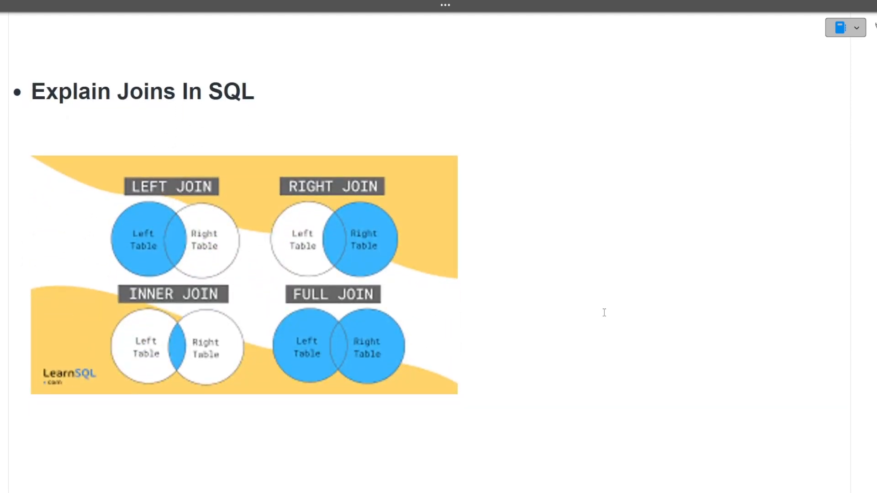
{"action": "key", "text": "alt+tab"}
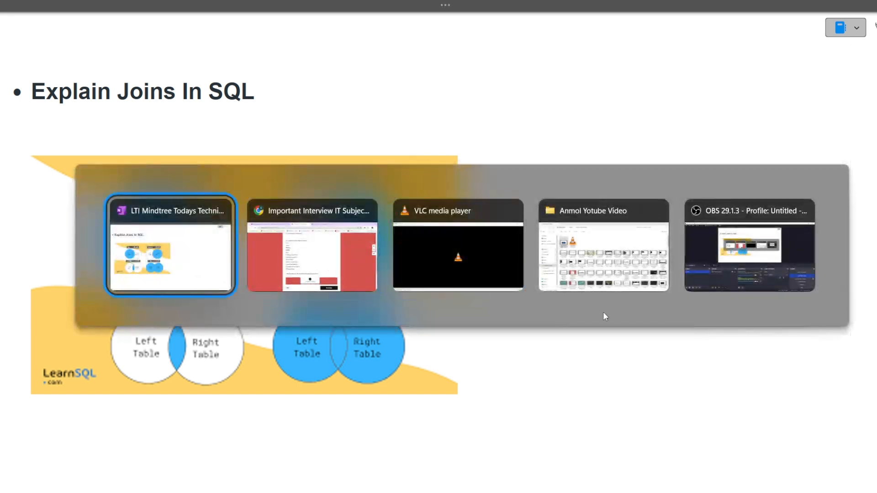
{"action": "left_click", "coordinate": [170, 247]}
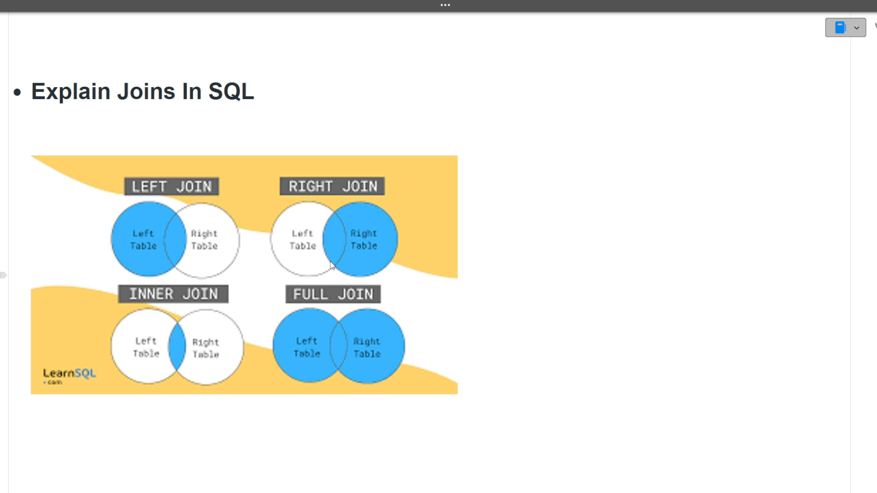
{"action": "mouse_move", "coordinate": [333, 256]}
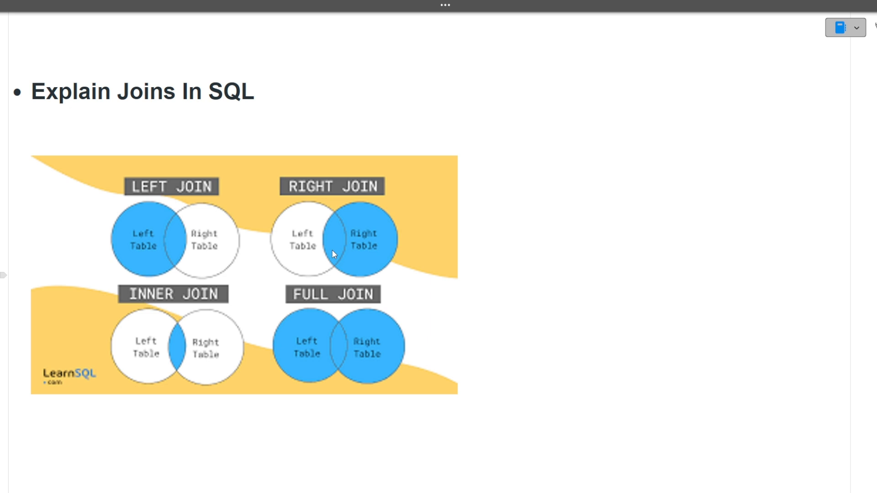
{"action": "mouse_move", "coordinate": [193, 308]}
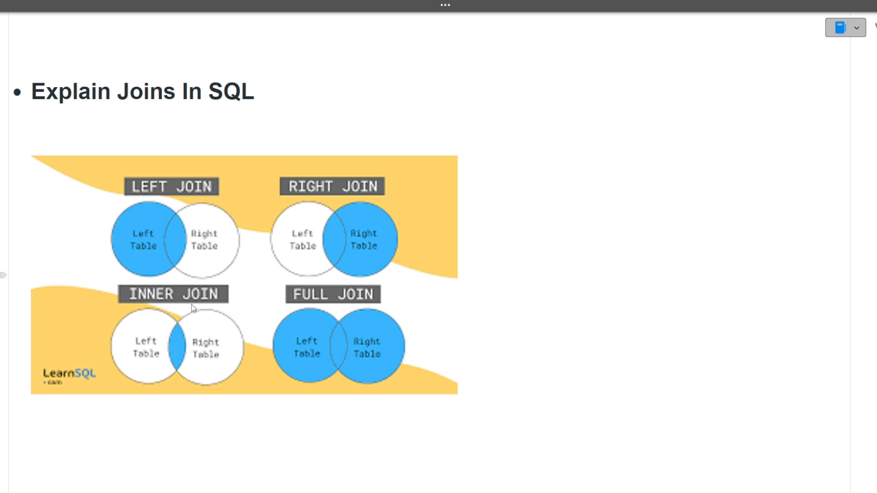
{"action": "mouse_move", "coordinate": [200, 344]}
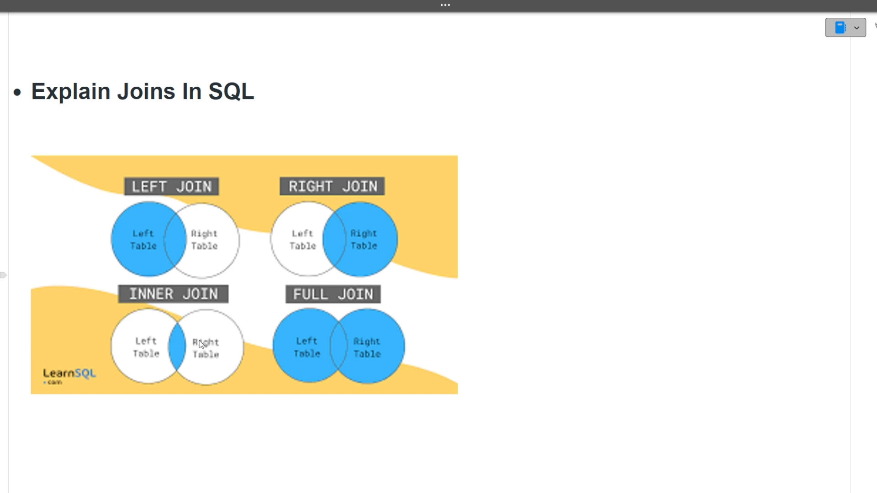
{"action": "mouse_move", "coordinate": [355, 320]}
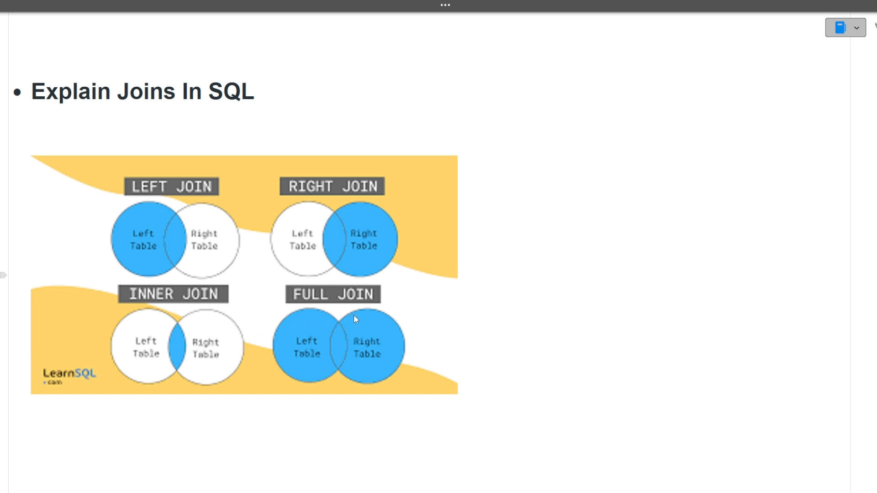
{"action": "scroll", "scroll_direction": "up", "scroll_amount": 3}
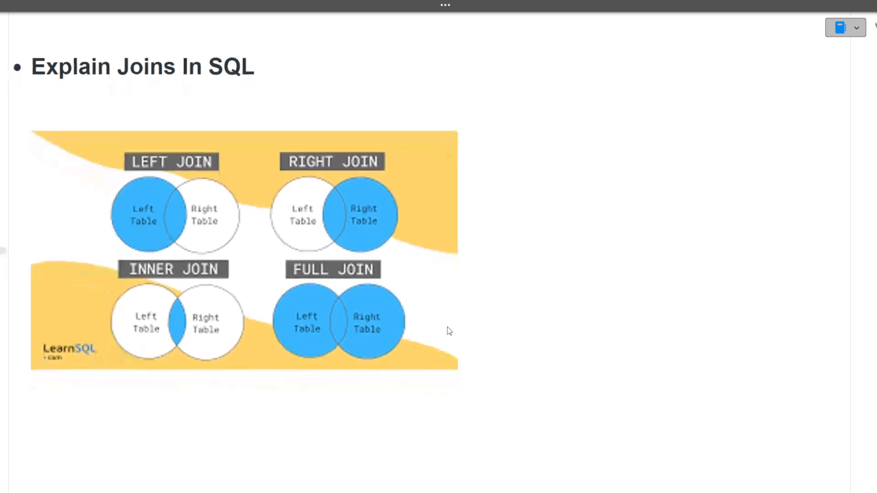
Reach 'Any Question U have for me?', then switch to the Code Bashers Telegram page.
{"action": "scroll", "scroll_direction": "up", "scroll_amount": 3}
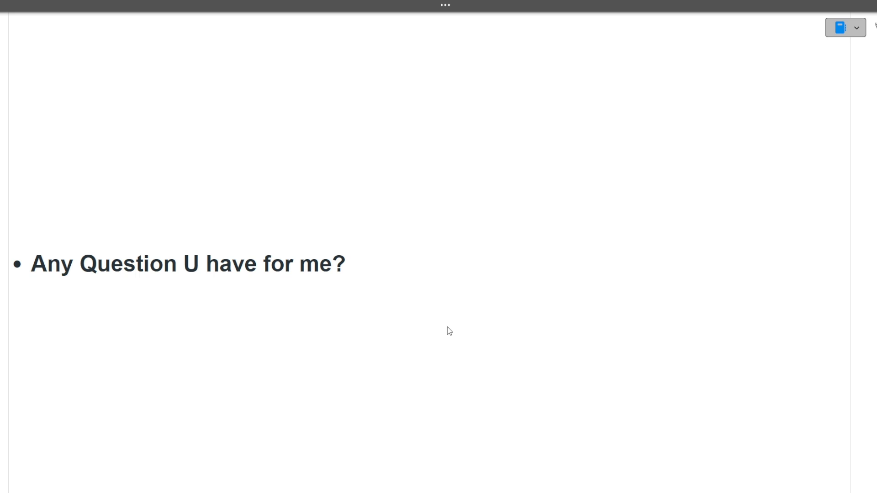
{"action": "mouse_move", "coordinate": [458, 324]}
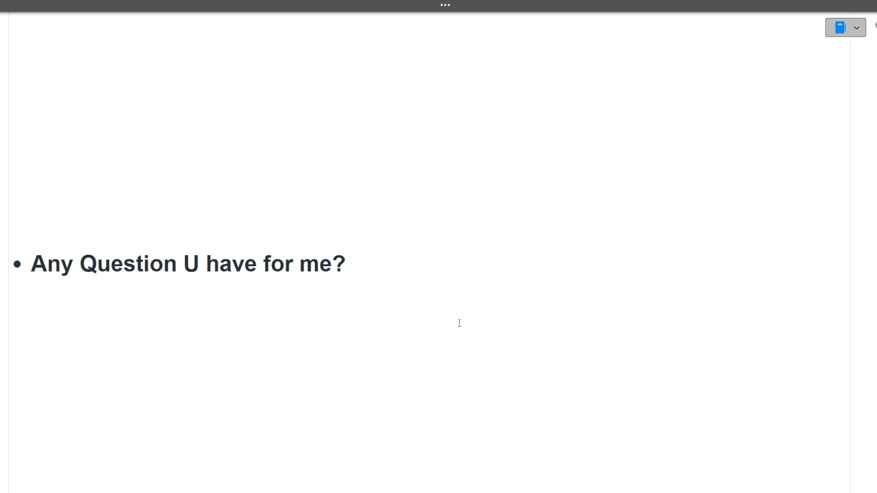
{"action": "mouse_move", "coordinate": [489, 306]}
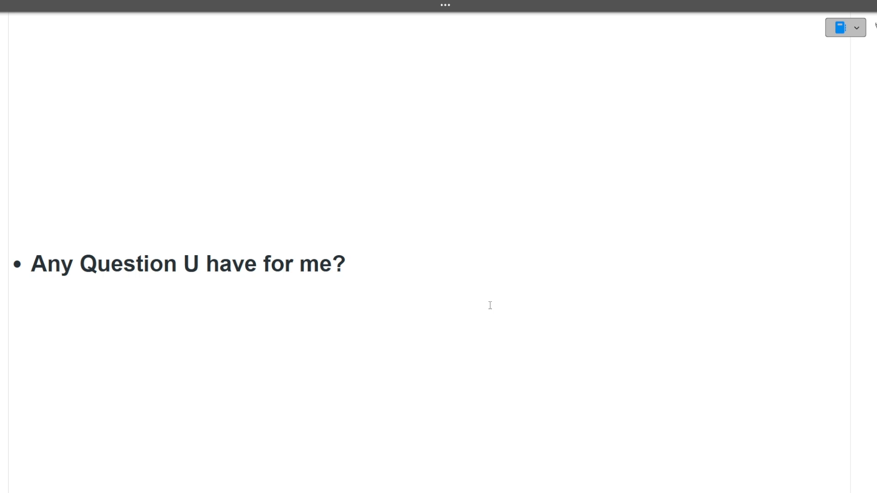
{"action": "key", "text": "alt+tab"}
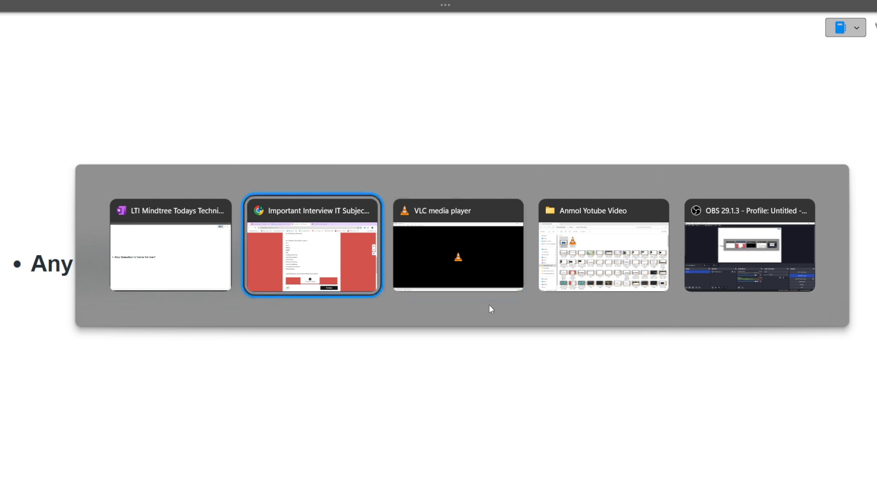
{"action": "left_click", "coordinate": [312, 246]}
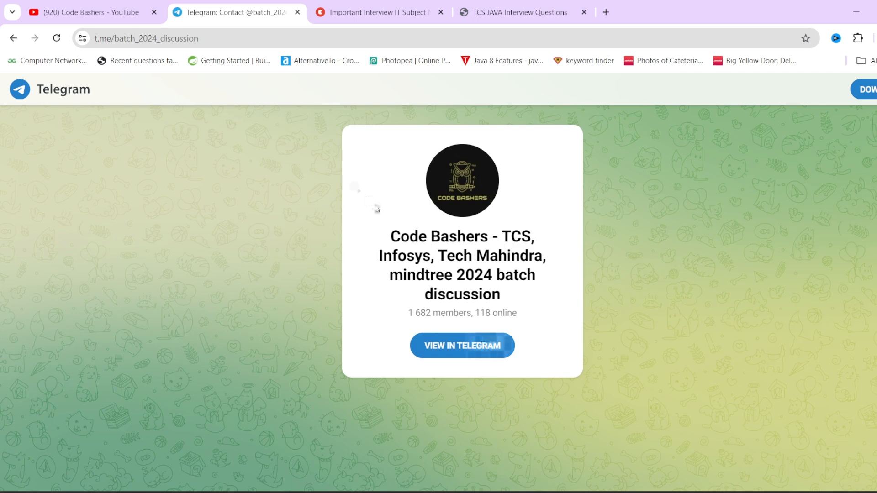
{"action": "mouse_move", "coordinate": [373, 166]}
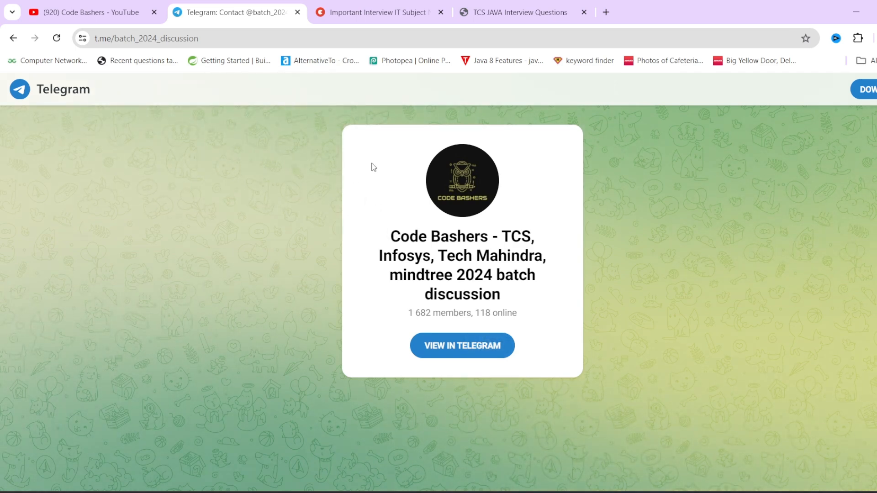
Switch from the Code Bashers Telegram page to the Topmate 'Important Interview IT Subject' tab.
{"action": "left_click", "coordinate": [374, 13]}
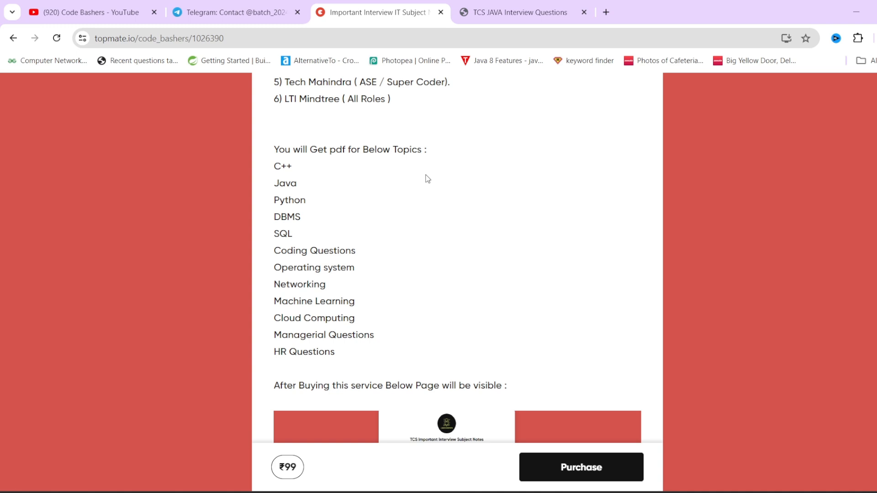
{"action": "mouse_move", "coordinate": [296, 471]}
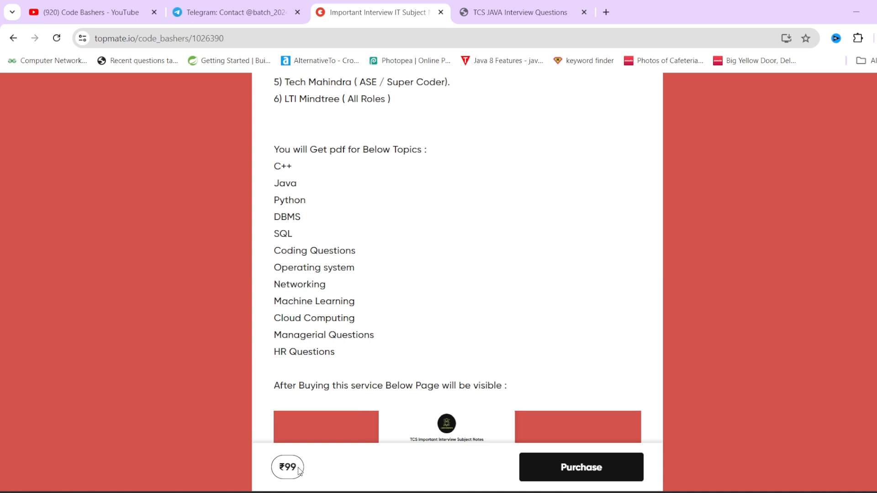